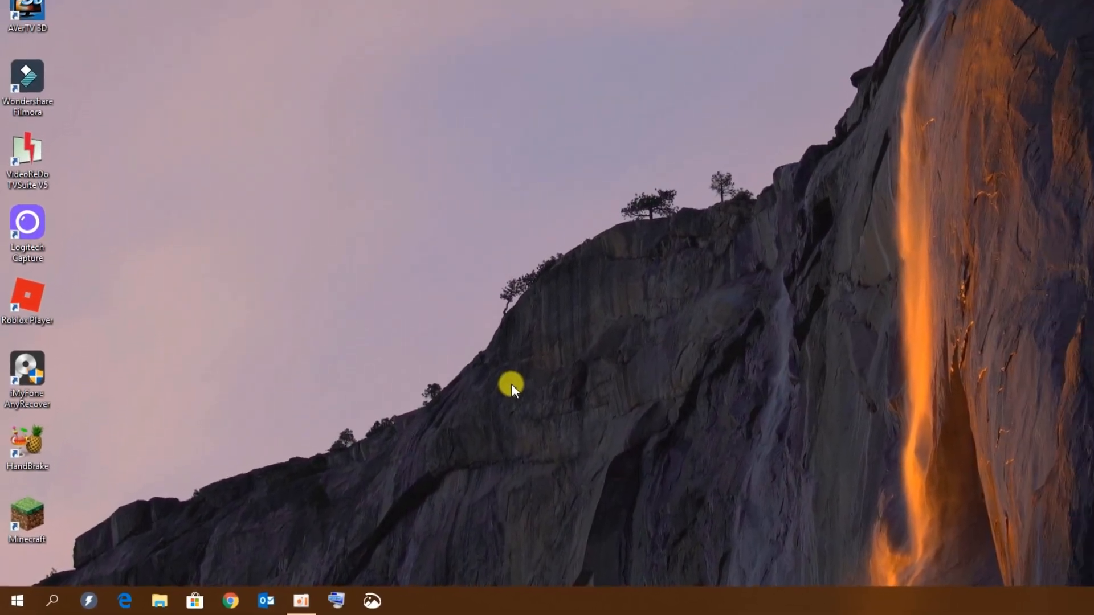
Launch Microsoft Edge and go to anyrecover.com.
{"action": "left_click", "coordinate": [97, 603]}
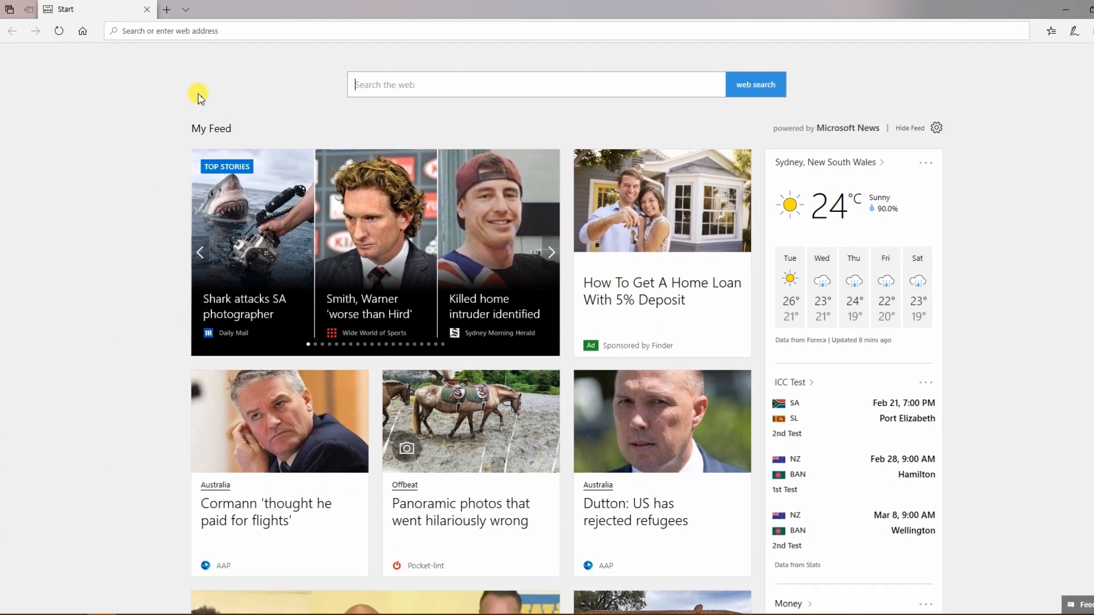
{"action": "left_click", "coordinate": [209, 31]}
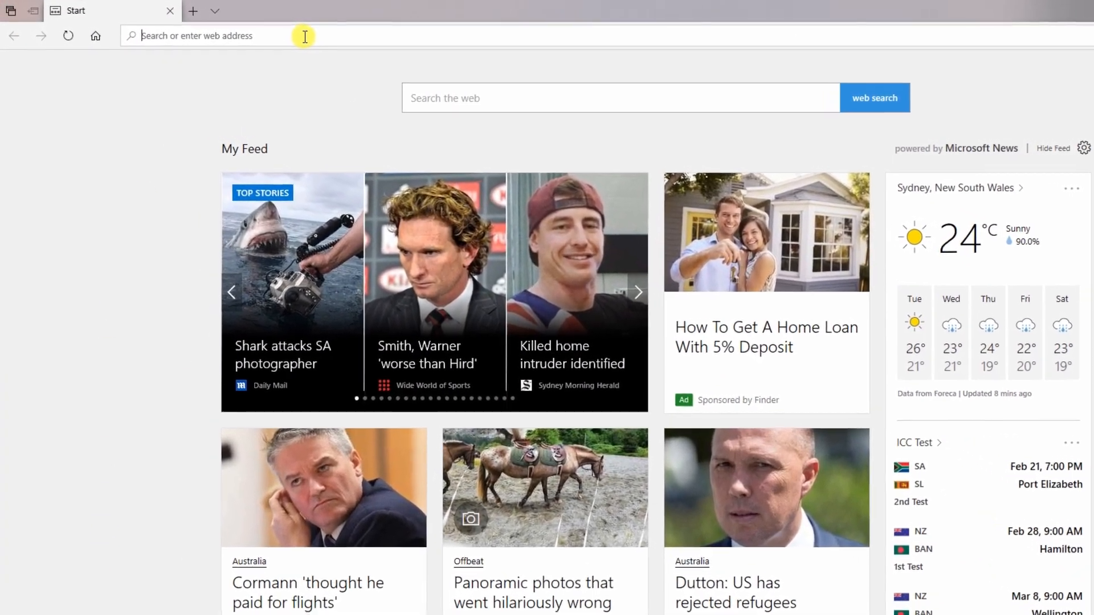
{"action": "type", "text": "anyr"}
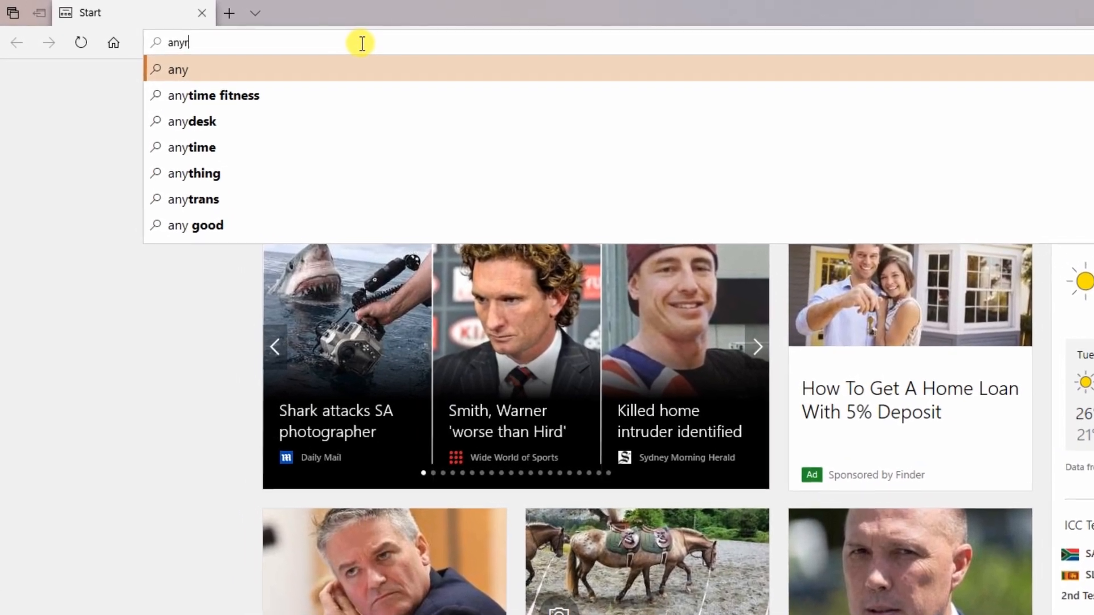
{"action": "type", "text": "ecove"}
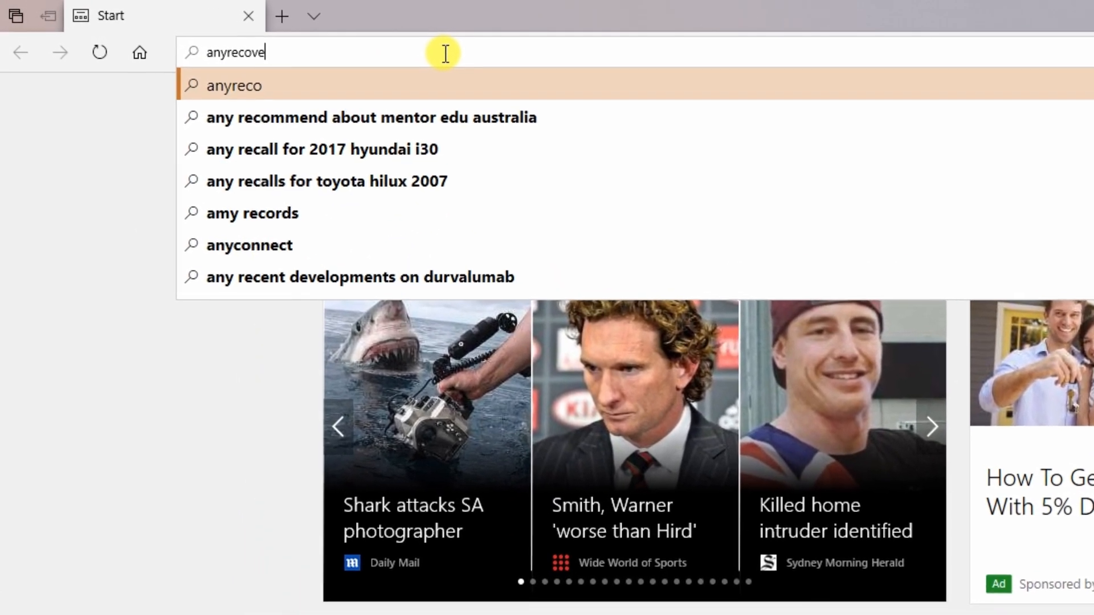
{"action": "type", "text": "r.com"}
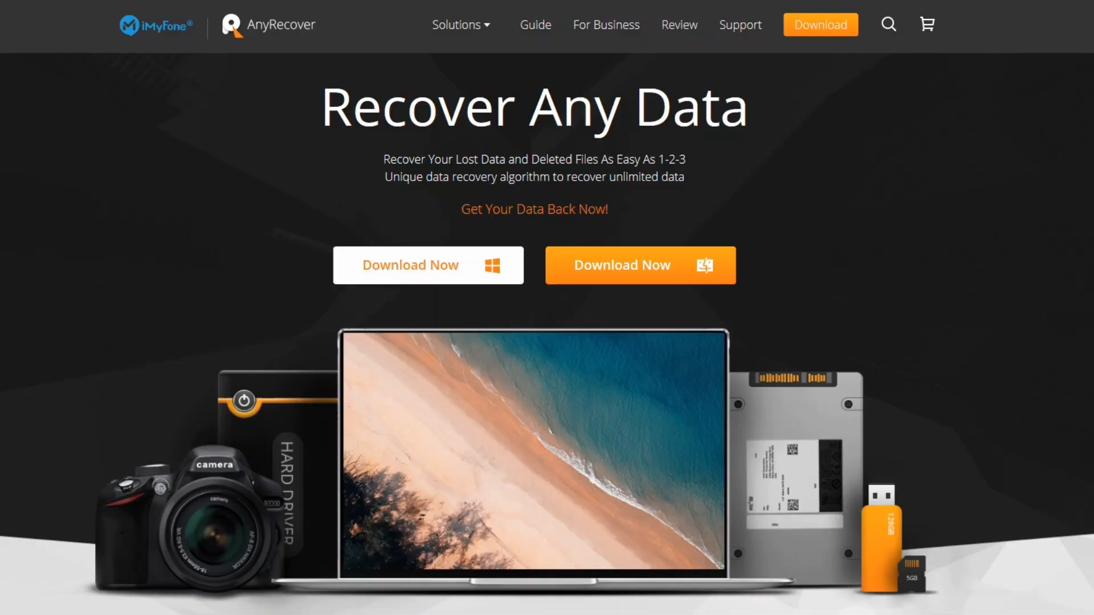
{"action": "mouse_move", "coordinate": [161, 3]}
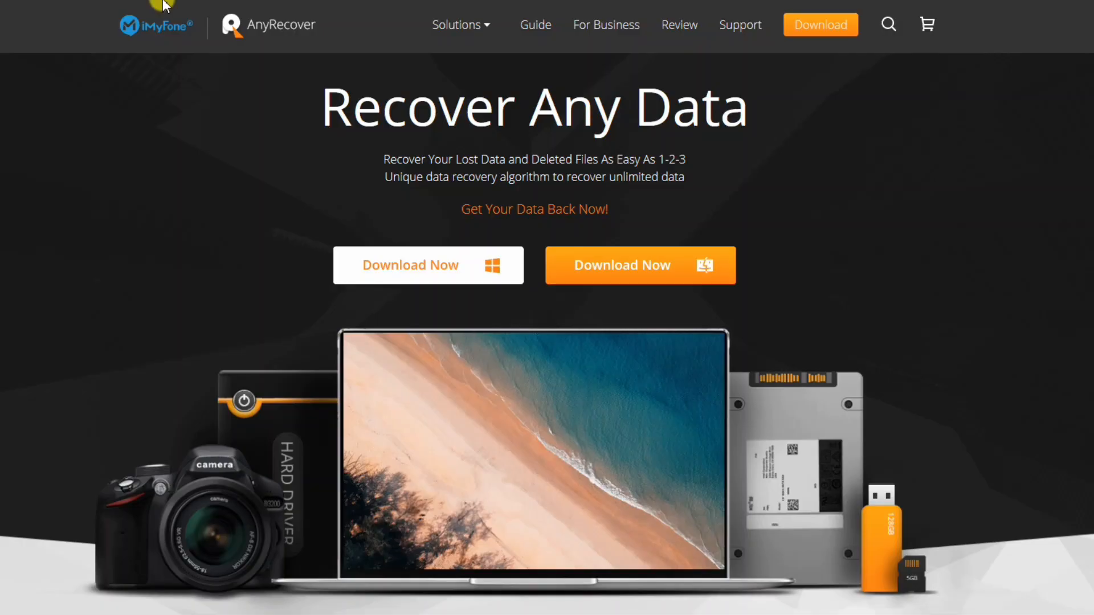
{"action": "mouse_move", "coordinate": [782, 189]}
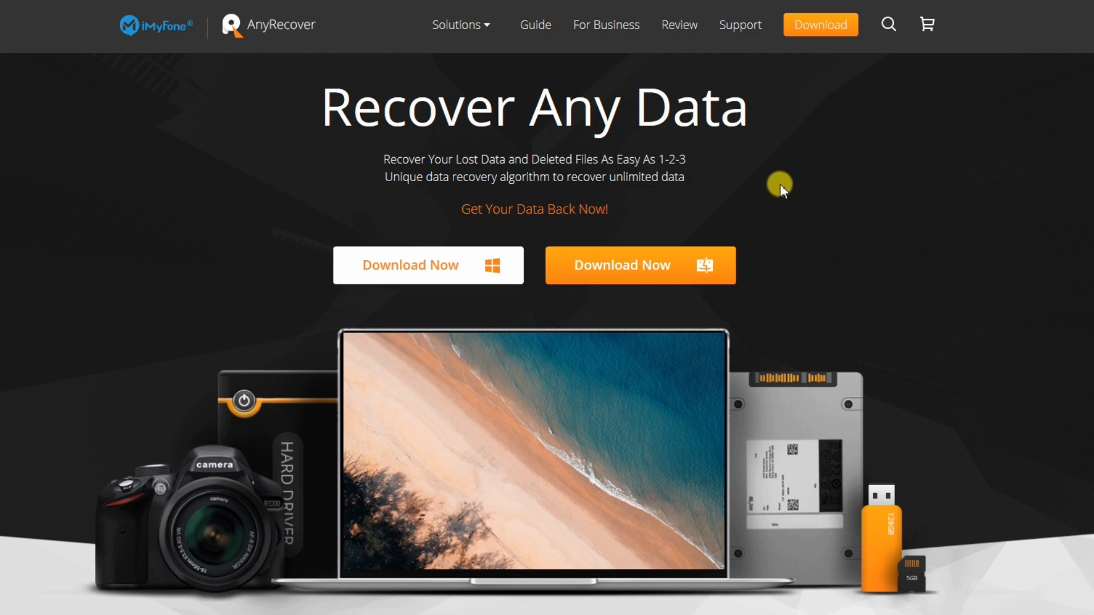
{"action": "scroll", "scroll_direction": "down", "scroll_amount": 3}
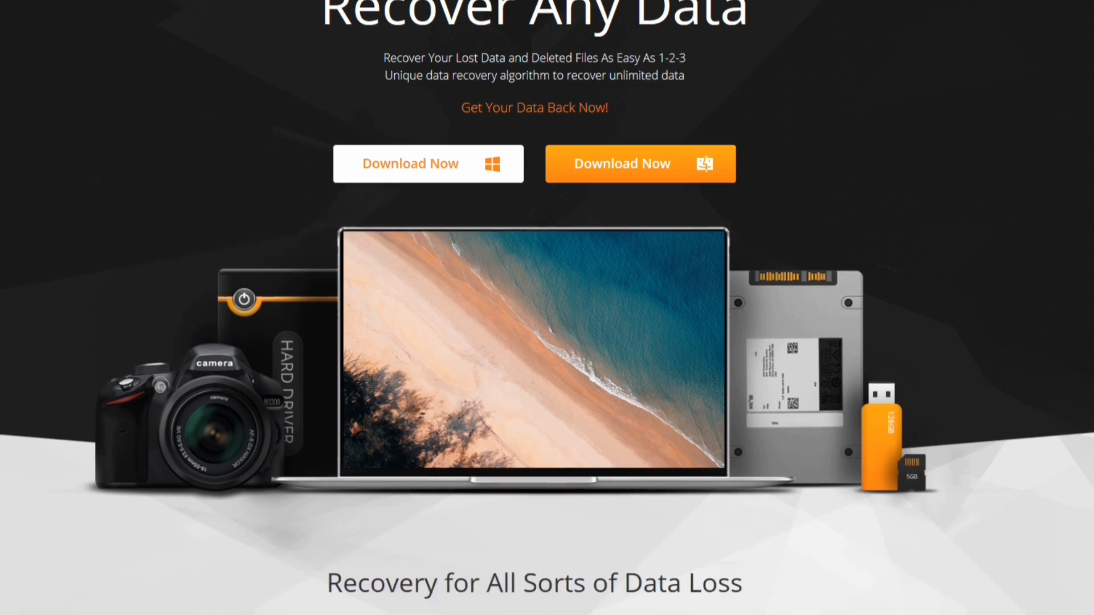
{"action": "scroll", "scroll_direction": "down", "scroll_amount": 3}
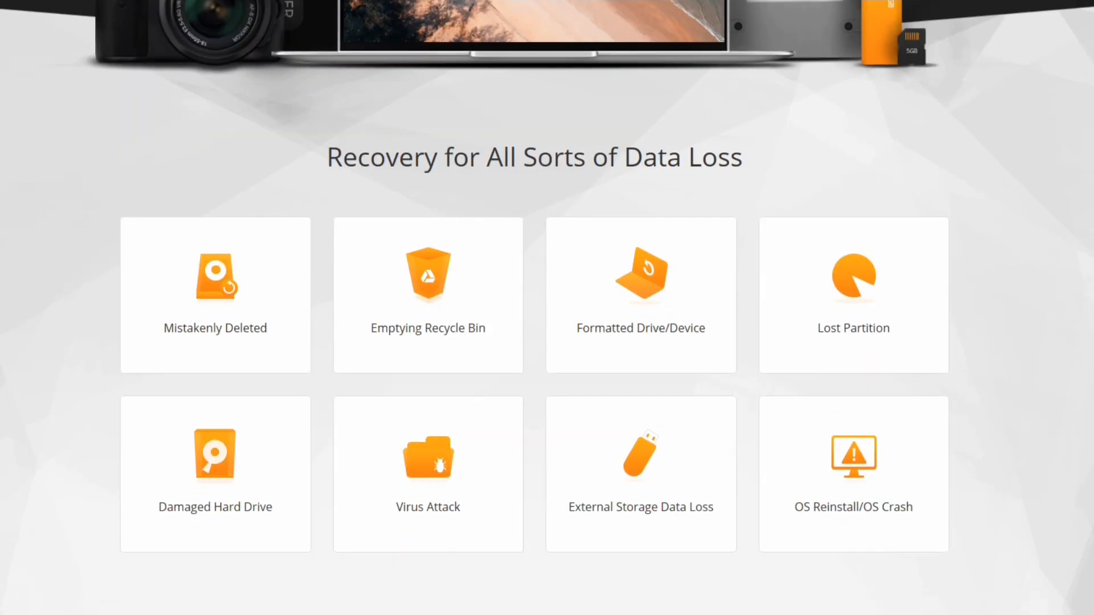
{"action": "scroll", "scroll_direction": "down", "scroll_amount": 3}
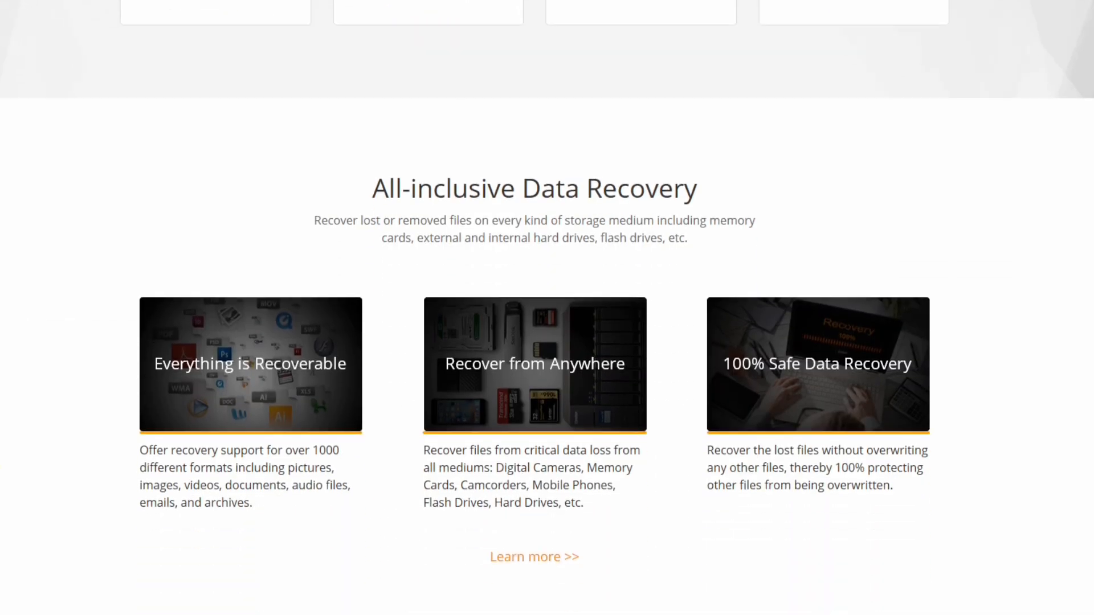
{"action": "scroll", "scroll_direction": "down", "scroll_amount": 3}
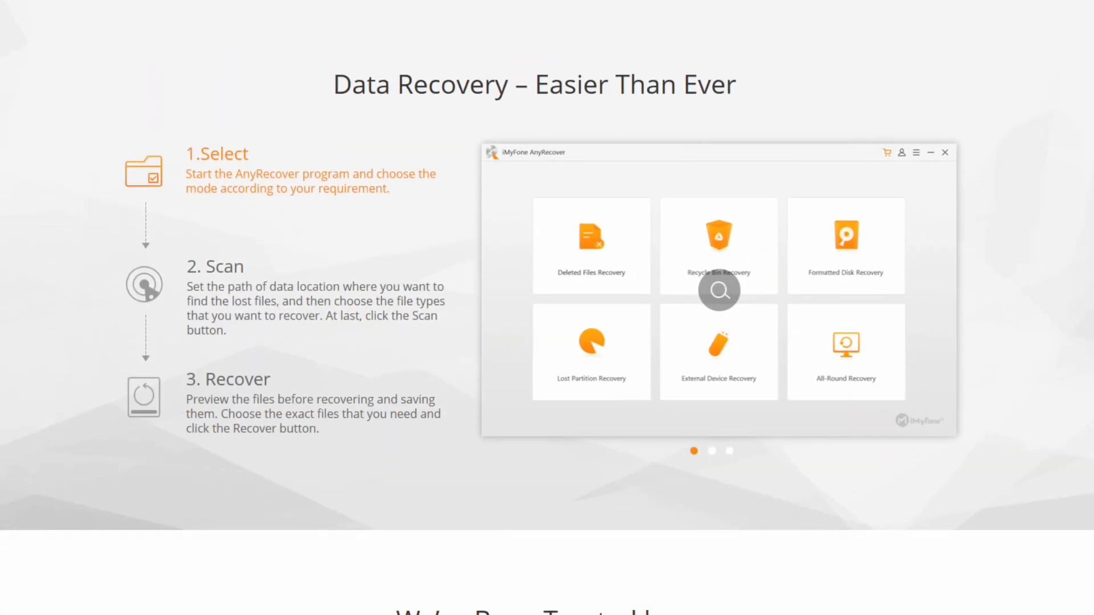
{"action": "scroll", "scroll_direction": "down", "scroll_amount": 3}
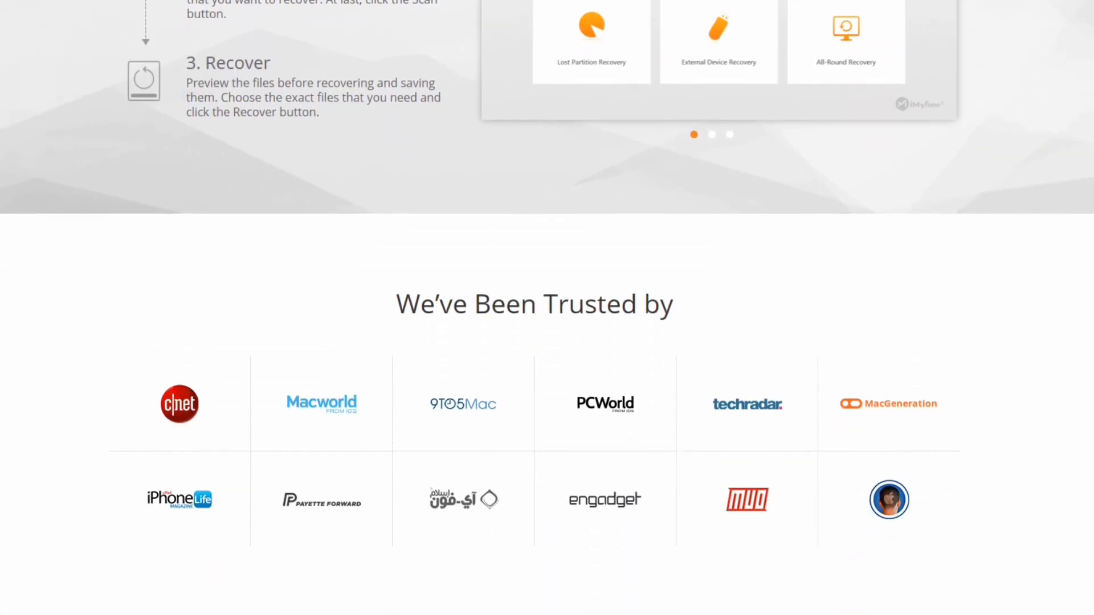
{"action": "scroll", "scroll_direction": "down", "scroll_amount": 3}
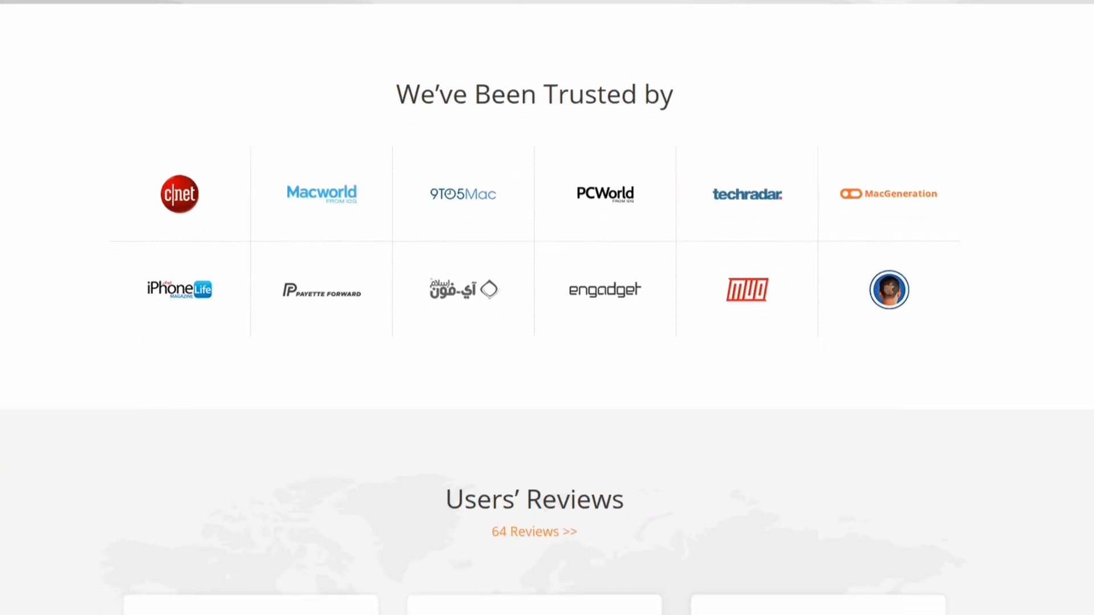
{"action": "scroll", "scroll_direction": "down", "scroll_amount": 3}
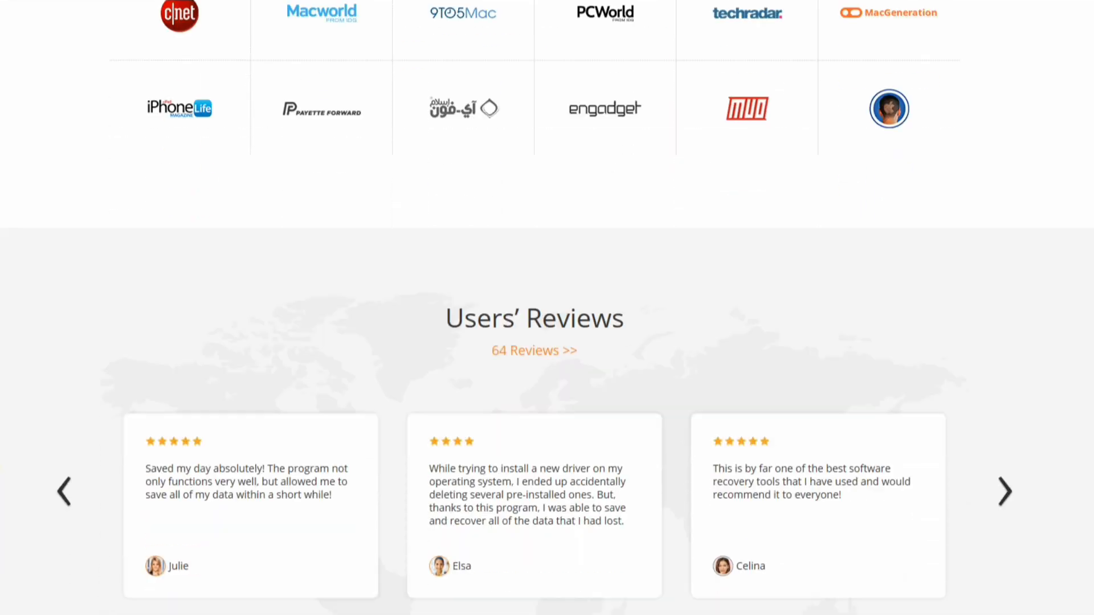
{"action": "scroll", "scroll_direction": "down", "scroll_amount": 3}
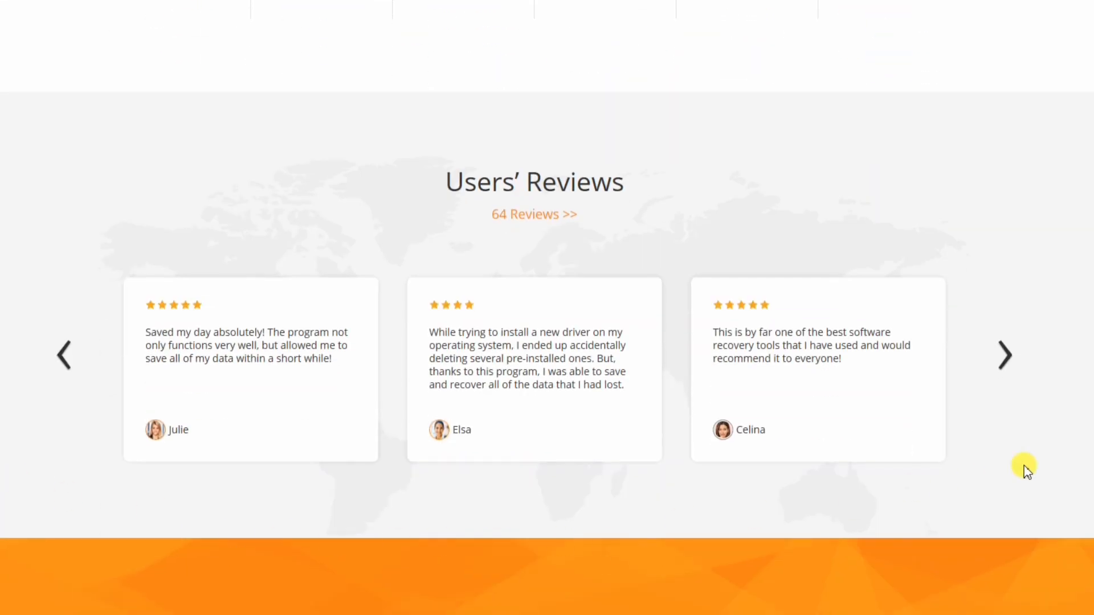
{"action": "left_click", "coordinate": [1005, 354]}
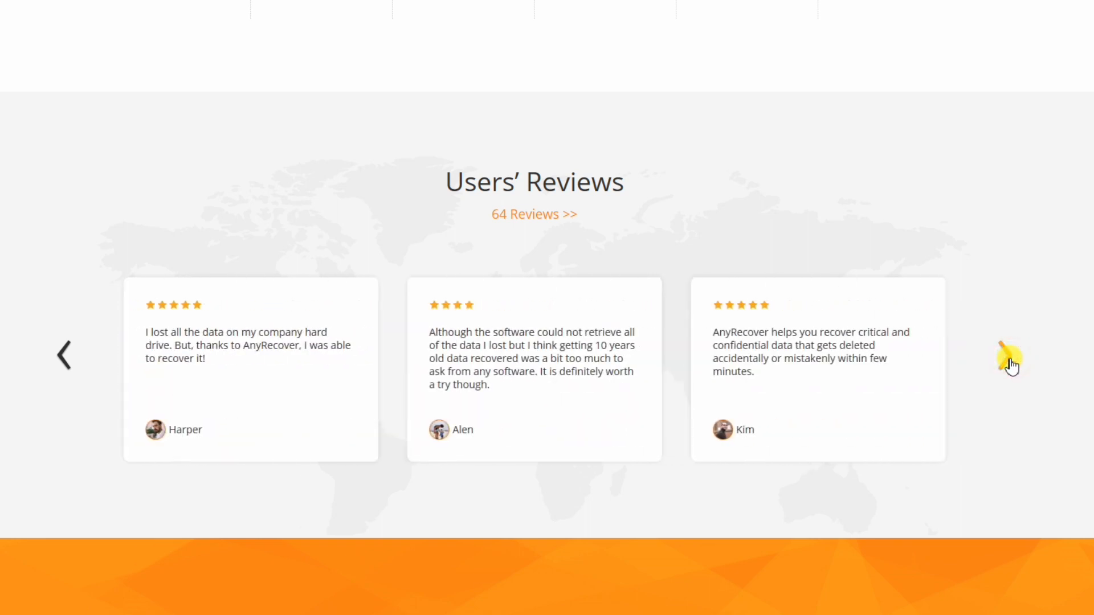
{"action": "left_click", "coordinate": [1010, 358]}
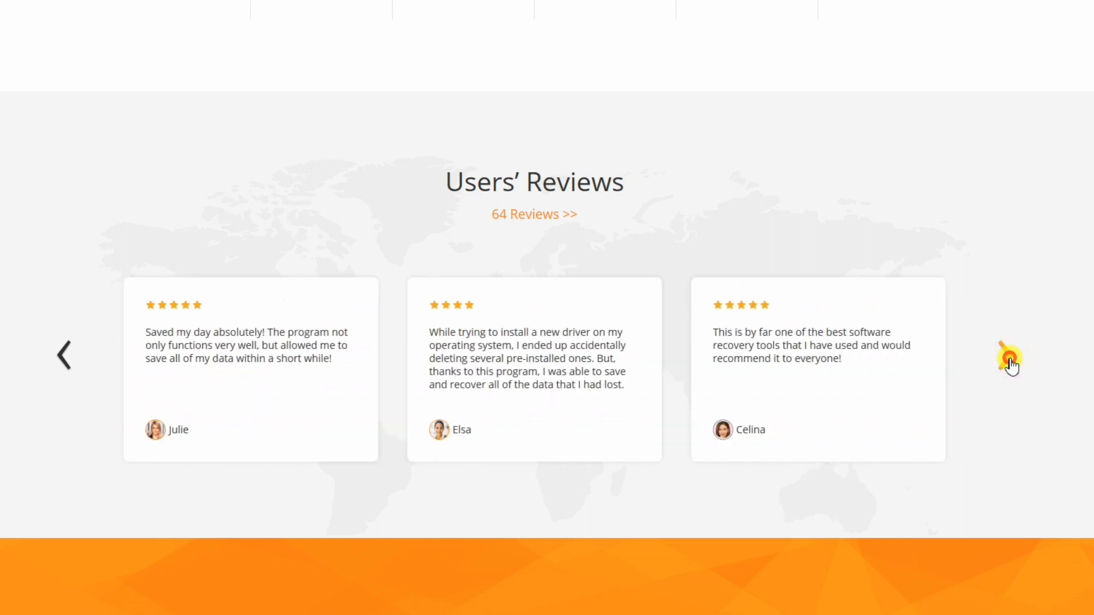
{"action": "scroll", "scroll_direction": "down", "scroll_amount": 3}
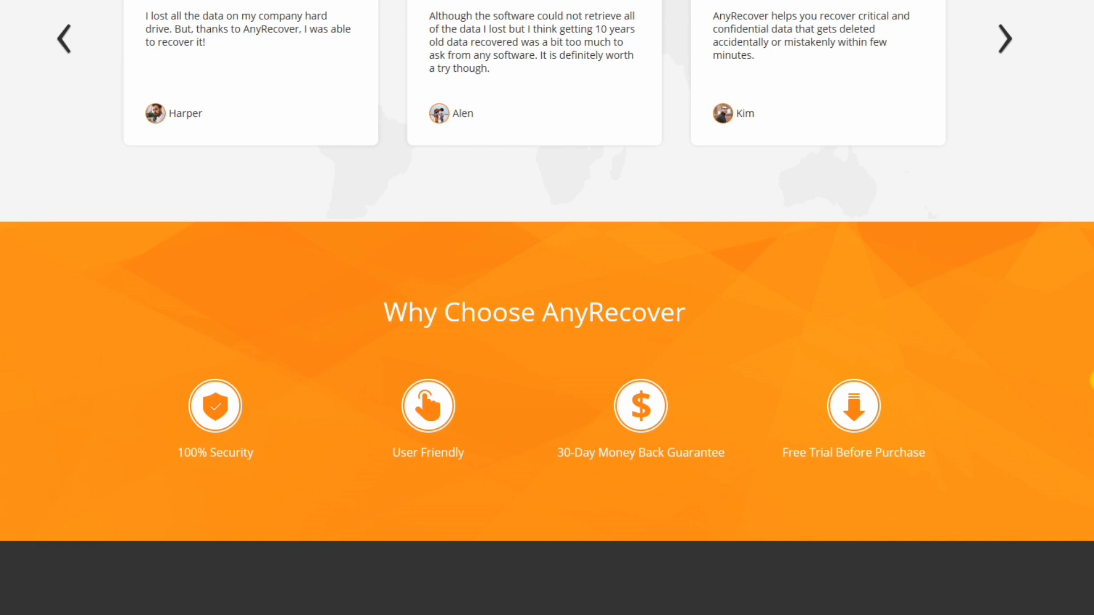
{"action": "scroll", "scroll_direction": "down", "scroll_amount": 3}
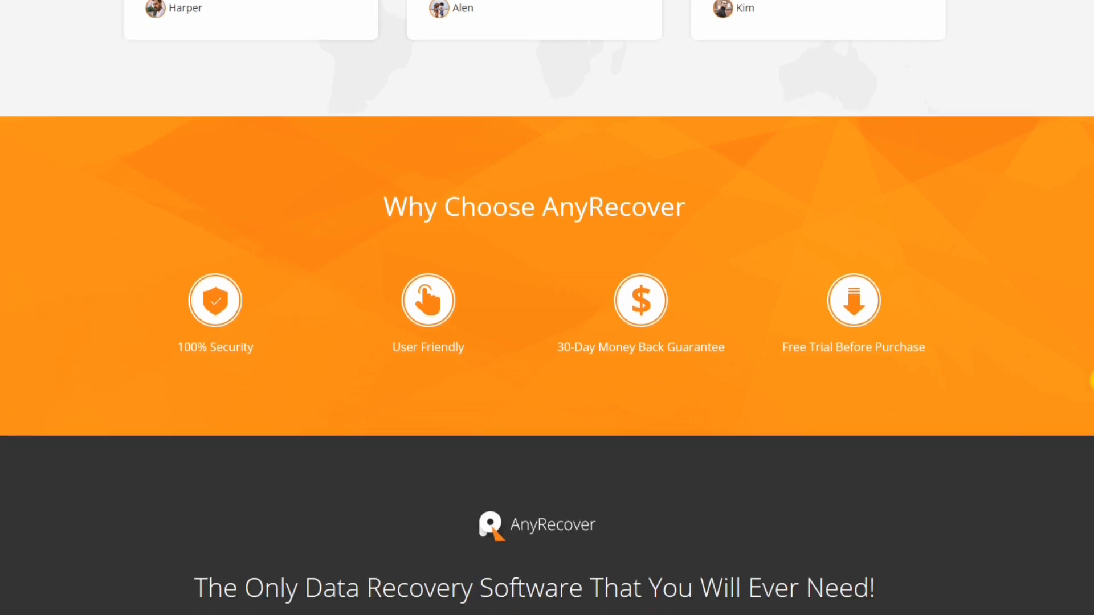
{"action": "scroll", "scroll_direction": "down", "scroll_amount": 3}
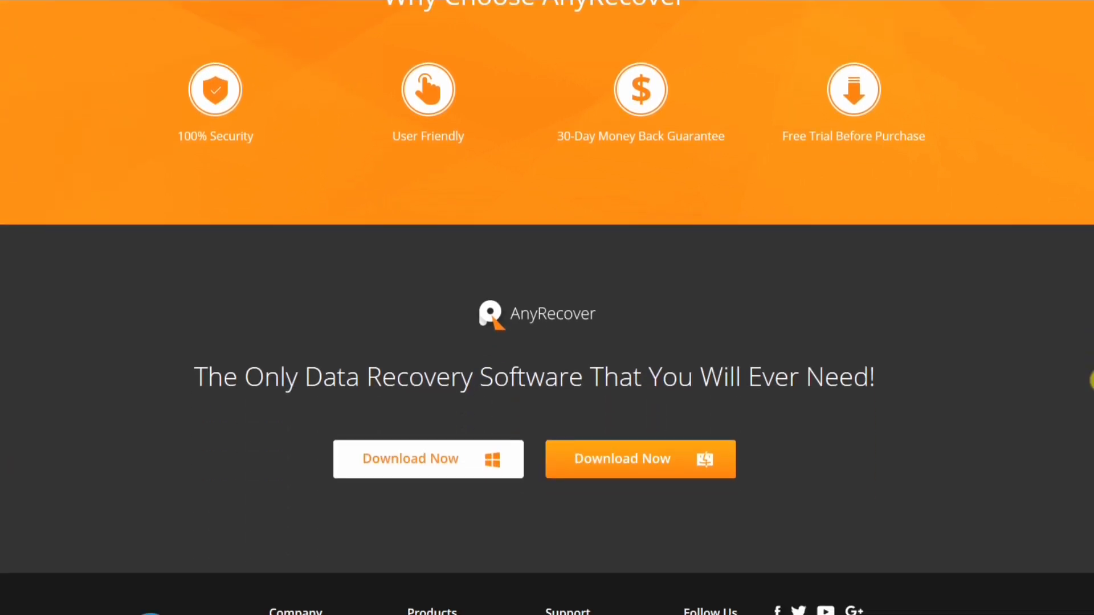
{"action": "scroll", "scroll_direction": "down", "scroll_amount": 3}
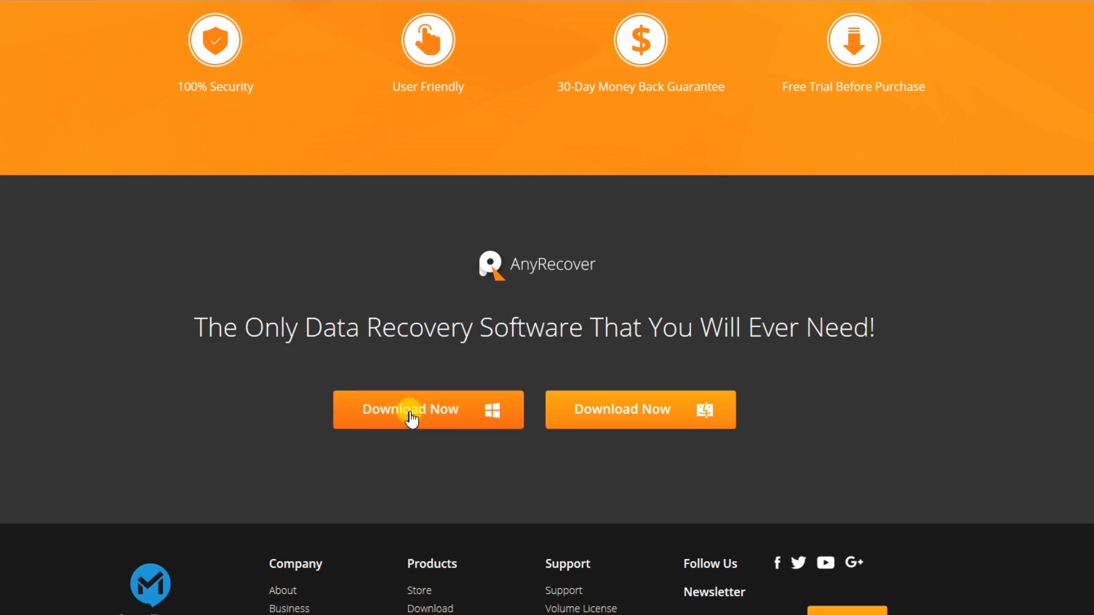
Download the Windows installer data-recovery_setup.exe and save it to the computer.
{"action": "left_click", "coordinate": [428, 410]}
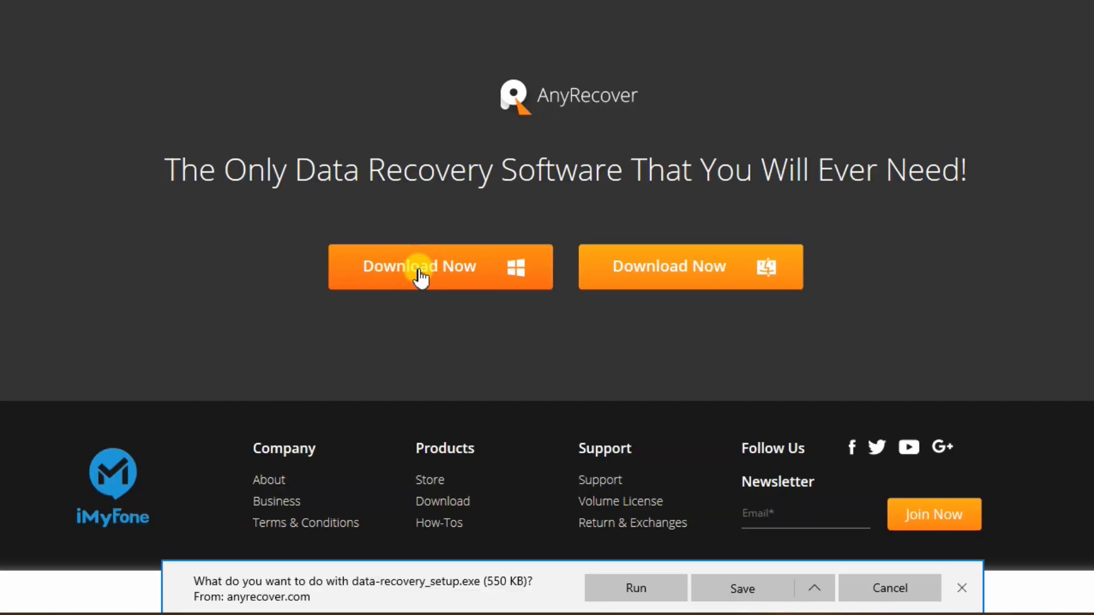
{"action": "mouse_move", "coordinate": [742, 587]}
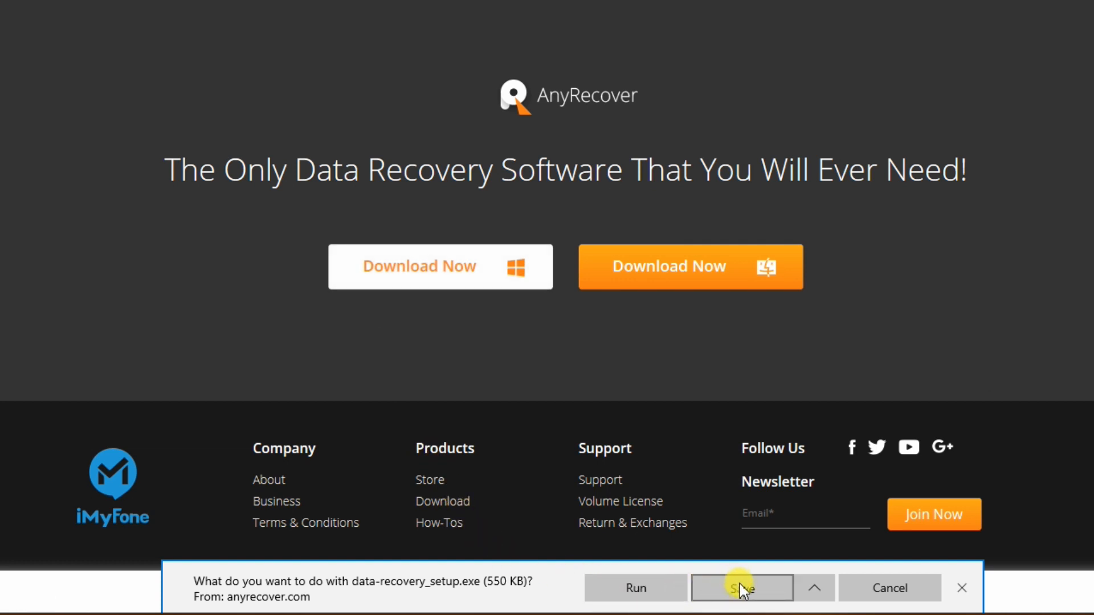
{"action": "left_click", "coordinate": [742, 588]}
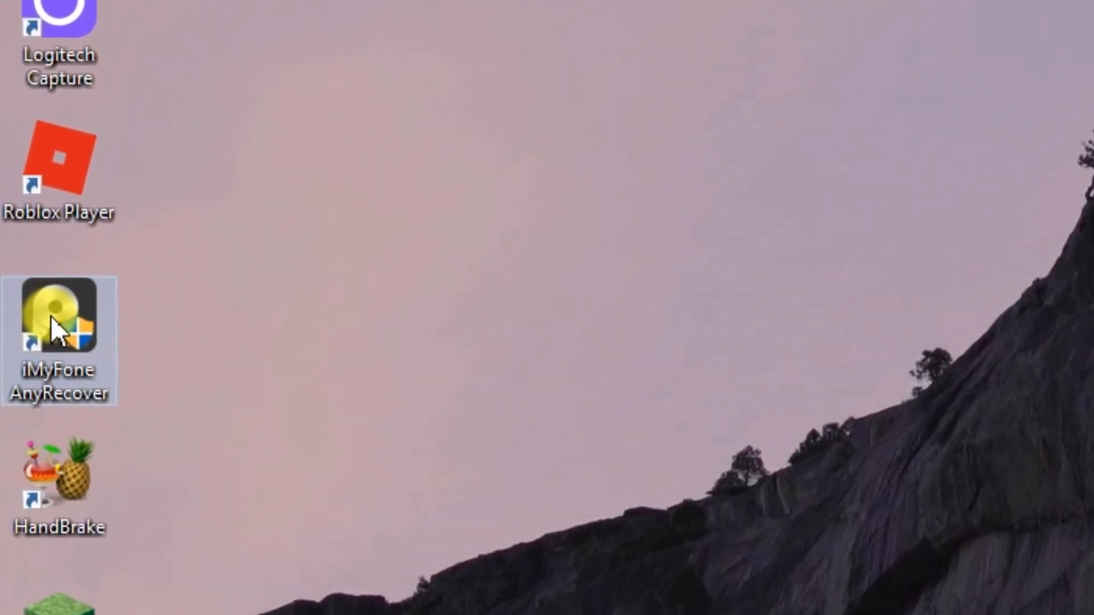
Launch iMyFone AnyRecover from its desktop shortcut.
{"action": "double_click", "coordinate": [59, 321]}
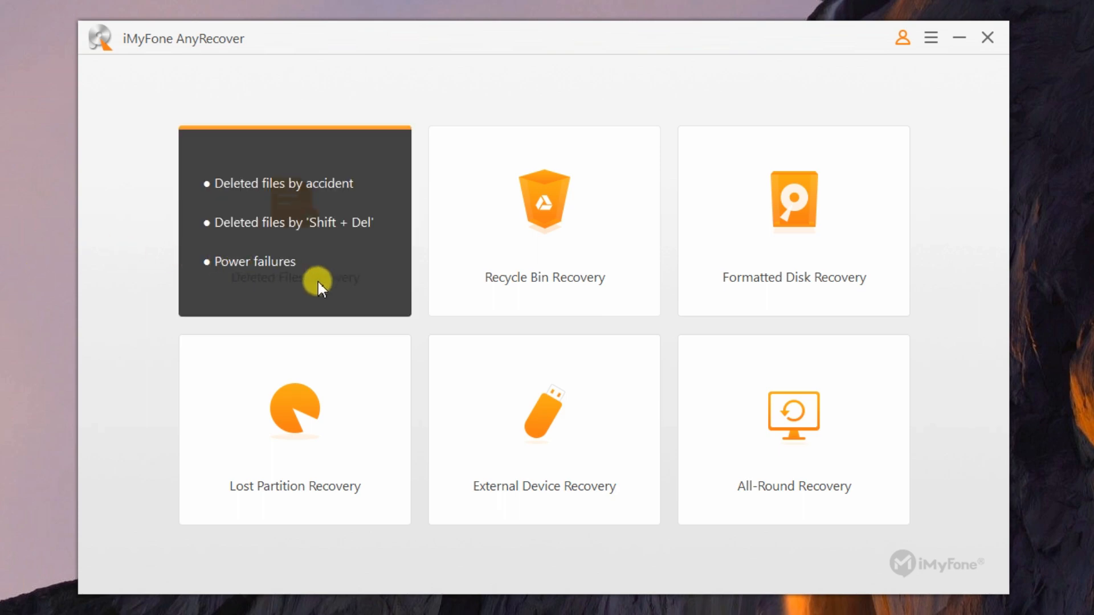
{"action": "mouse_move", "coordinate": [342, 280]}
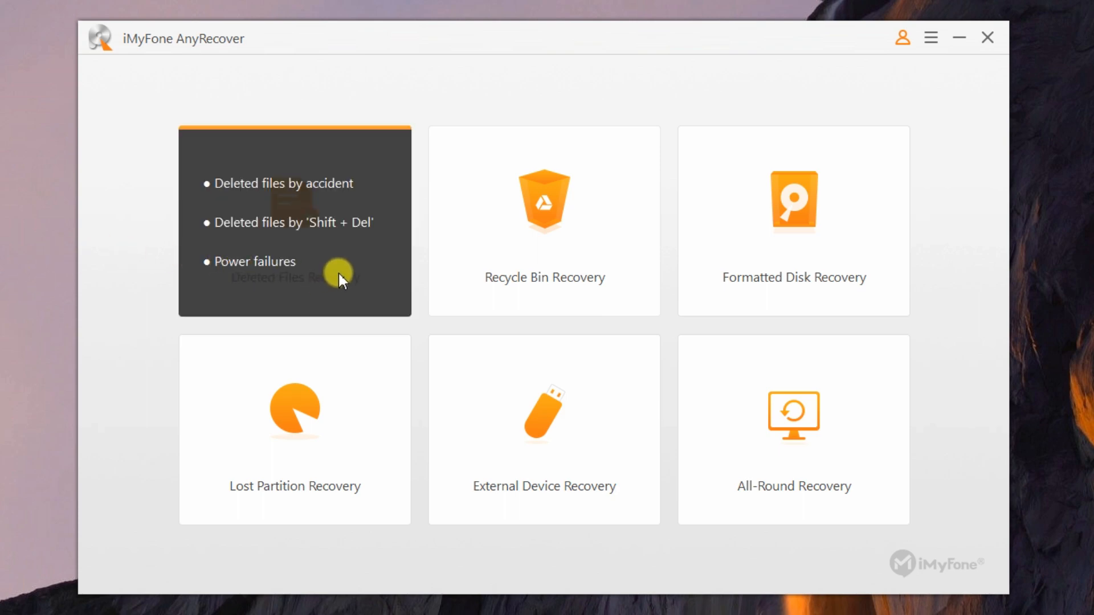
{"action": "mouse_move", "coordinate": [616, 271]}
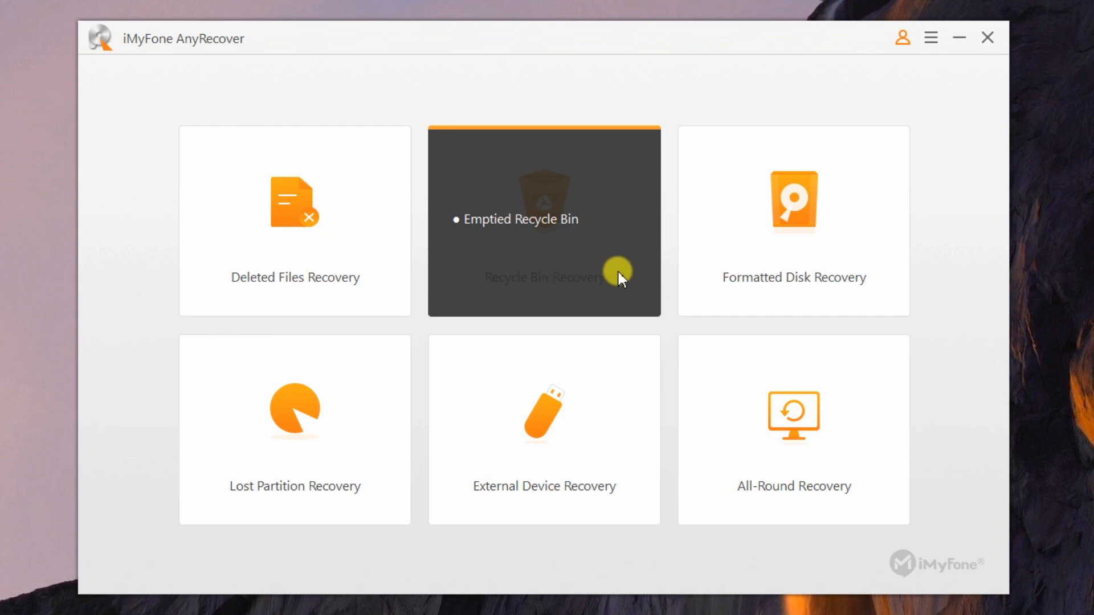
{"action": "mouse_move", "coordinate": [713, 259]}
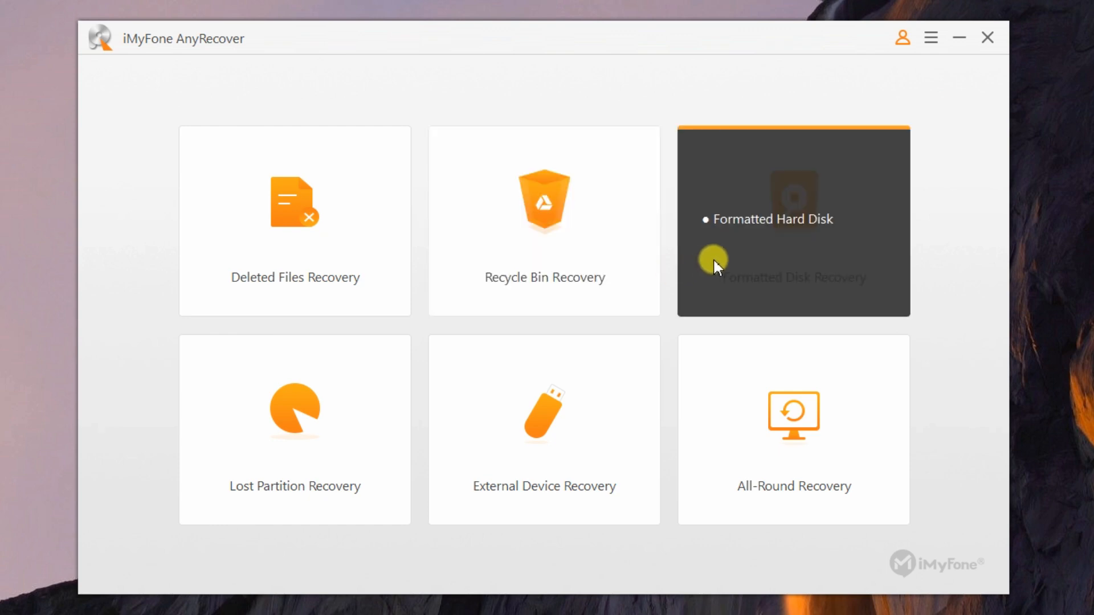
{"action": "mouse_move", "coordinate": [711, 270]}
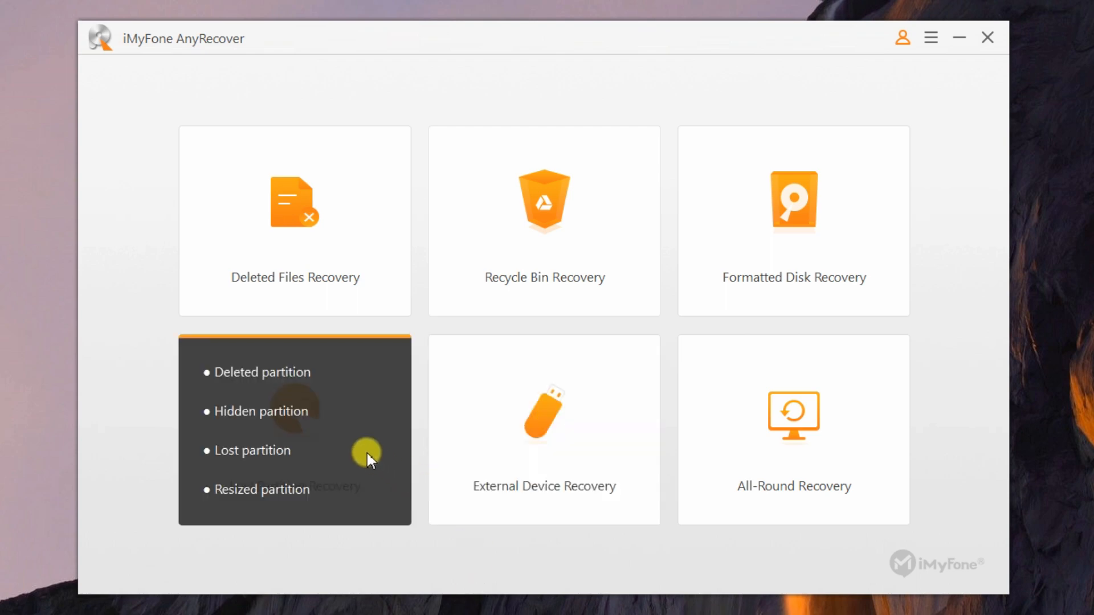
{"action": "mouse_move", "coordinate": [389, 469]}
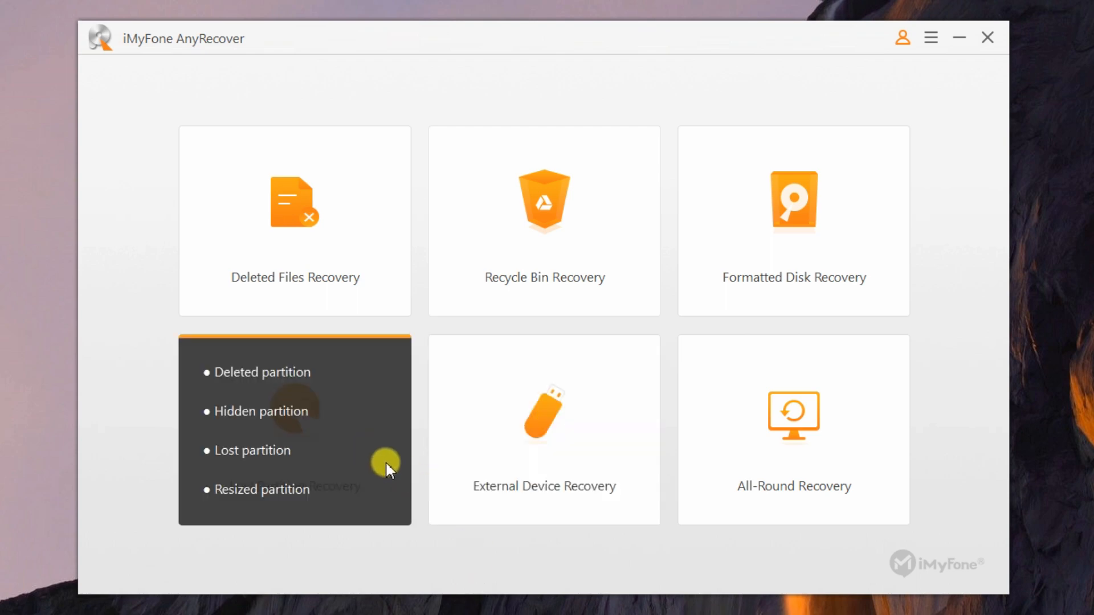
{"action": "mouse_move", "coordinate": [582, 491]}
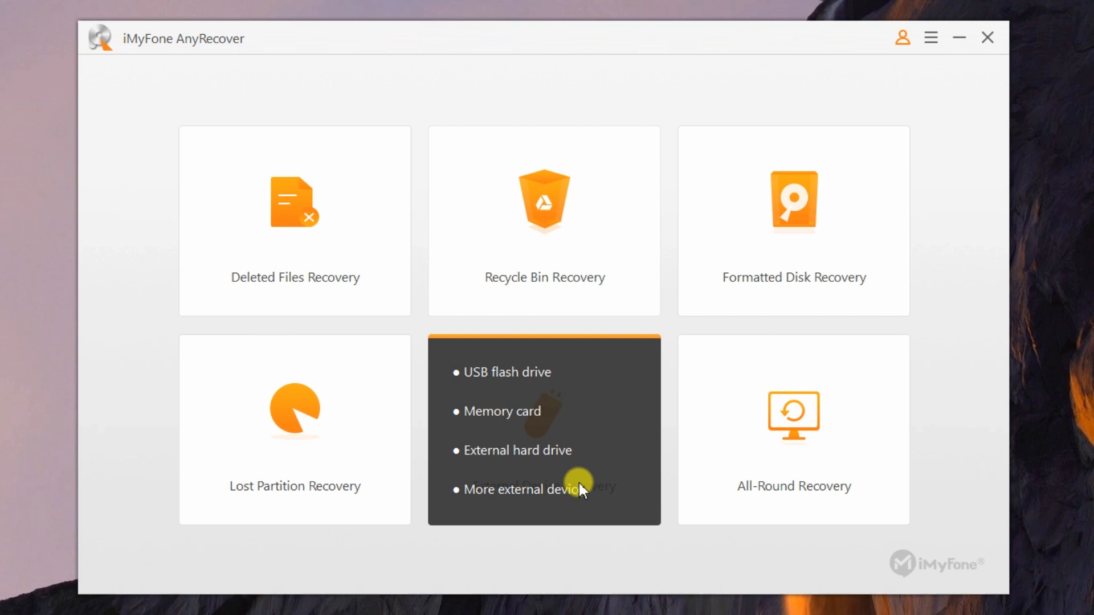
{"action": "mouse_move", "coordinate": [635, 486]}
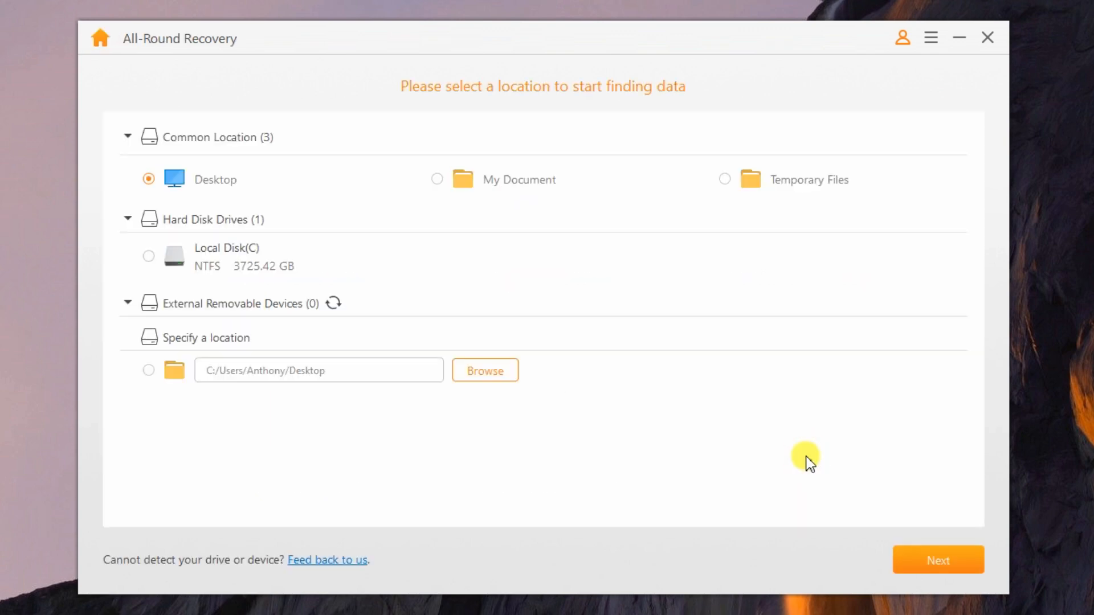
{"action": "mouse_move", "coordinate": [600, 290]}
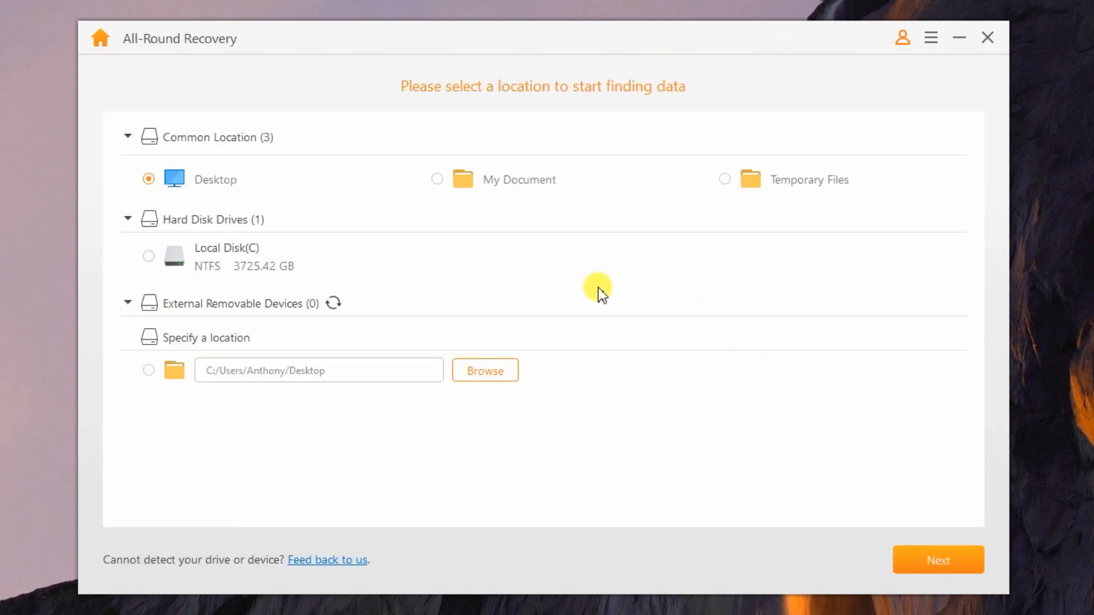
{"action": "mouse_move", "coordinate": [250, 314]}
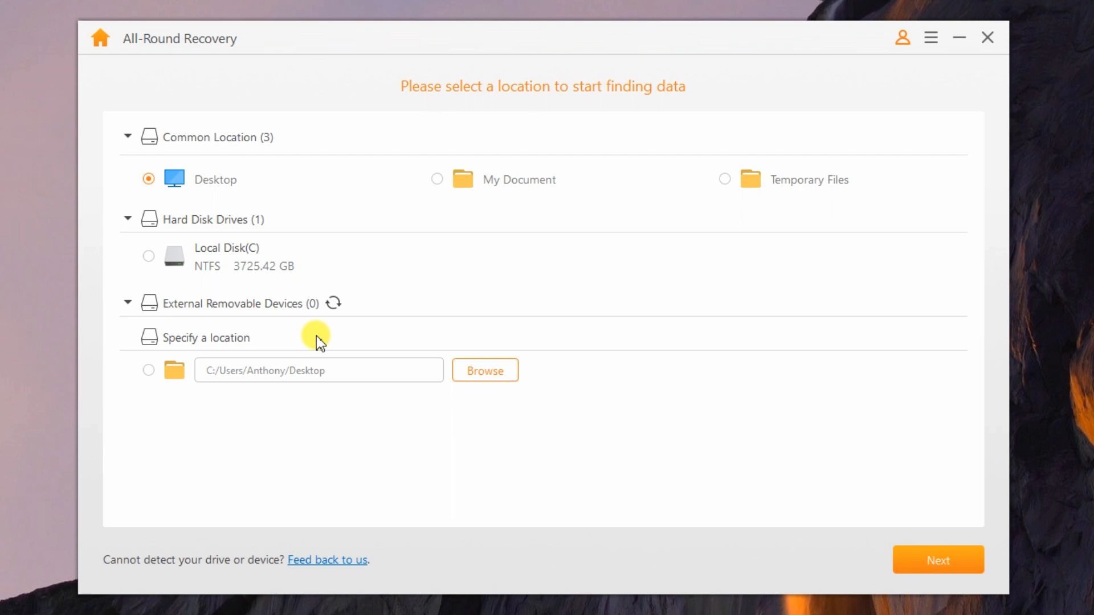
{"action": "mouse_move", "coordinate": [361, 347]}
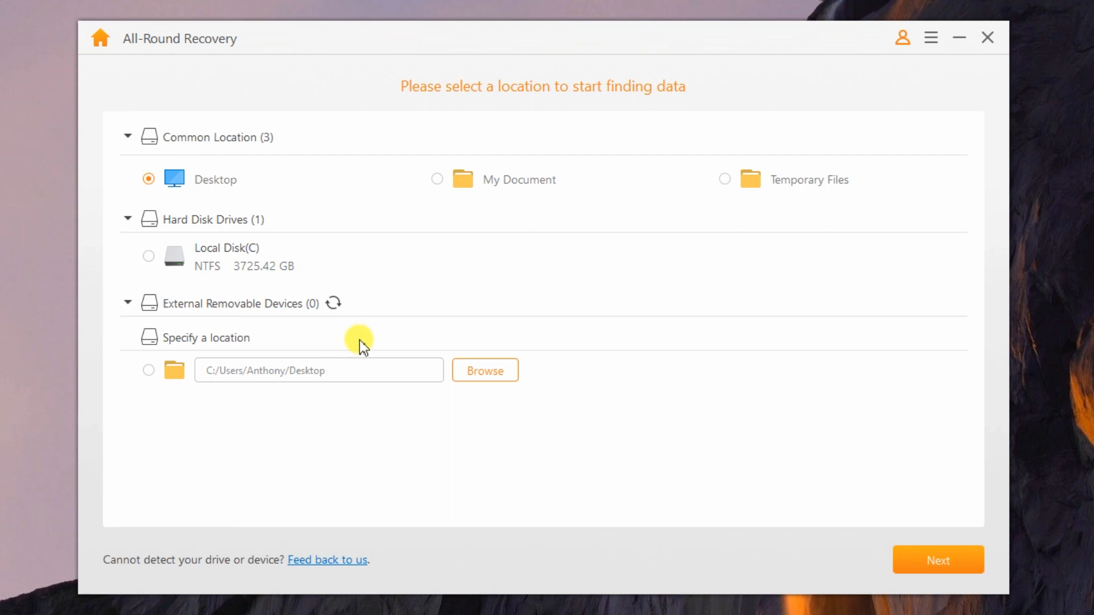
{"action": "mouse_move", "coordinate": [963, 39]}
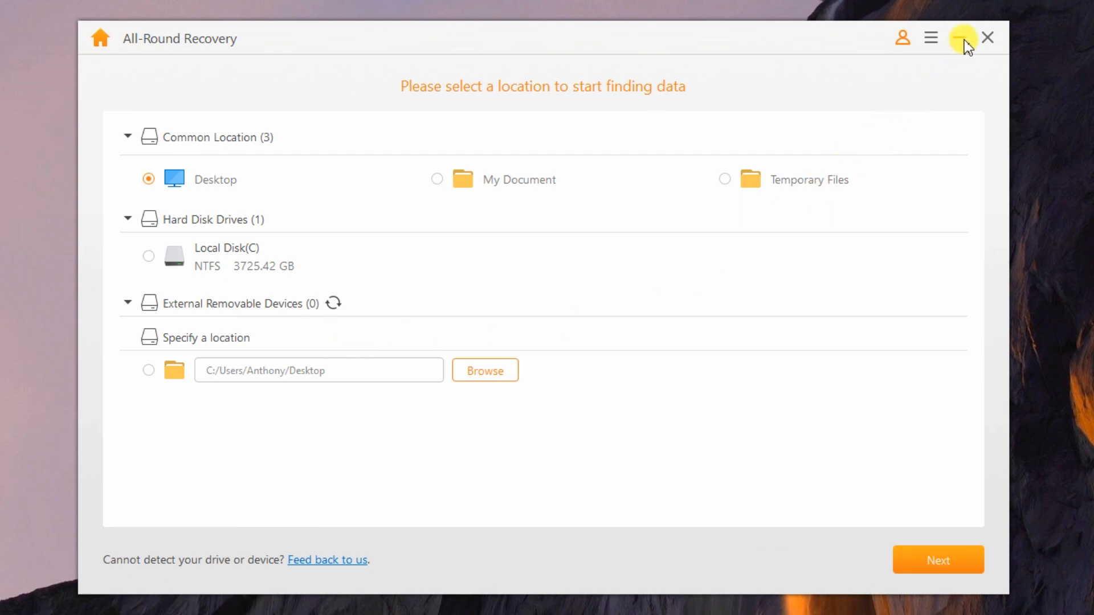
Minimize the All-Round Recovery window to reveal the desktop.
{"action": "left_click", "coordinate": [930, 38]}
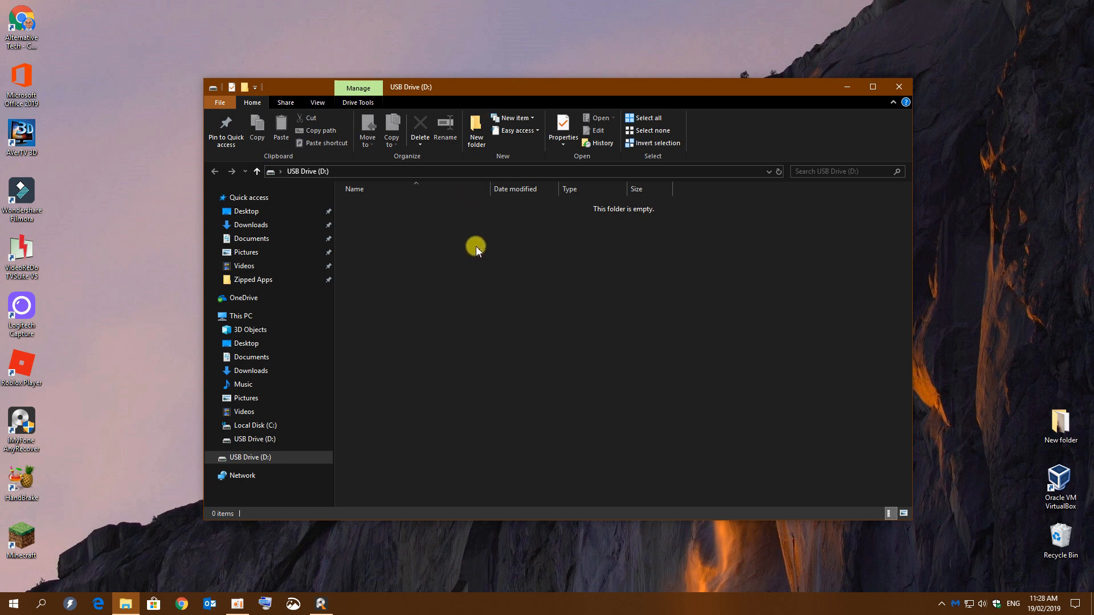
{"action": "mouse_move", "coordinate": [454, 250]}
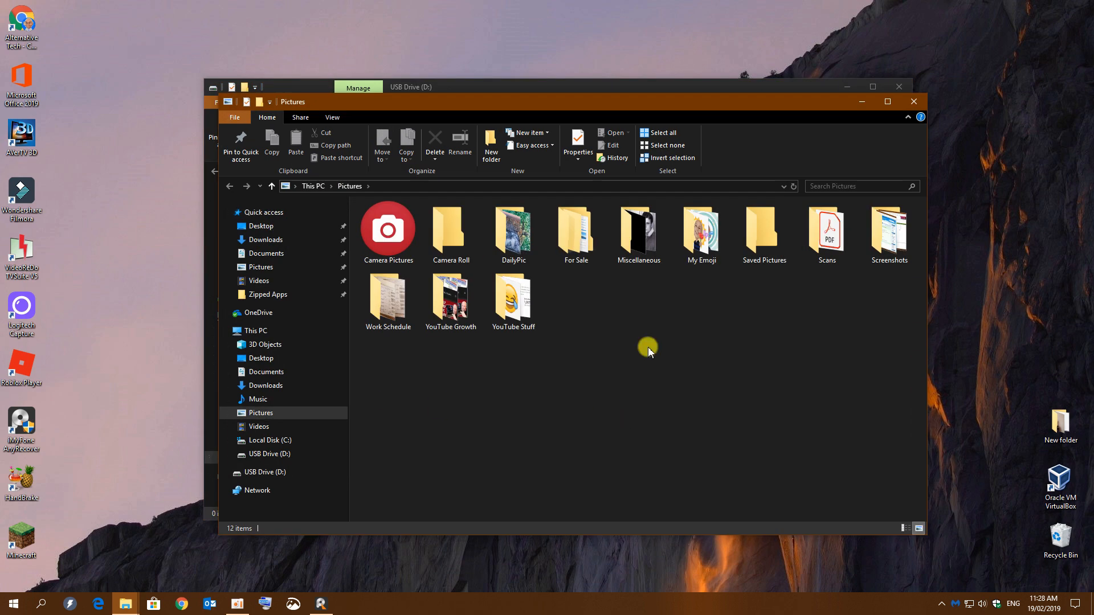
Open USB Drive (D:) in File Explorer to view its 572 JPG photos.
{"action": "double_click", "coordinate": [512, 227]}
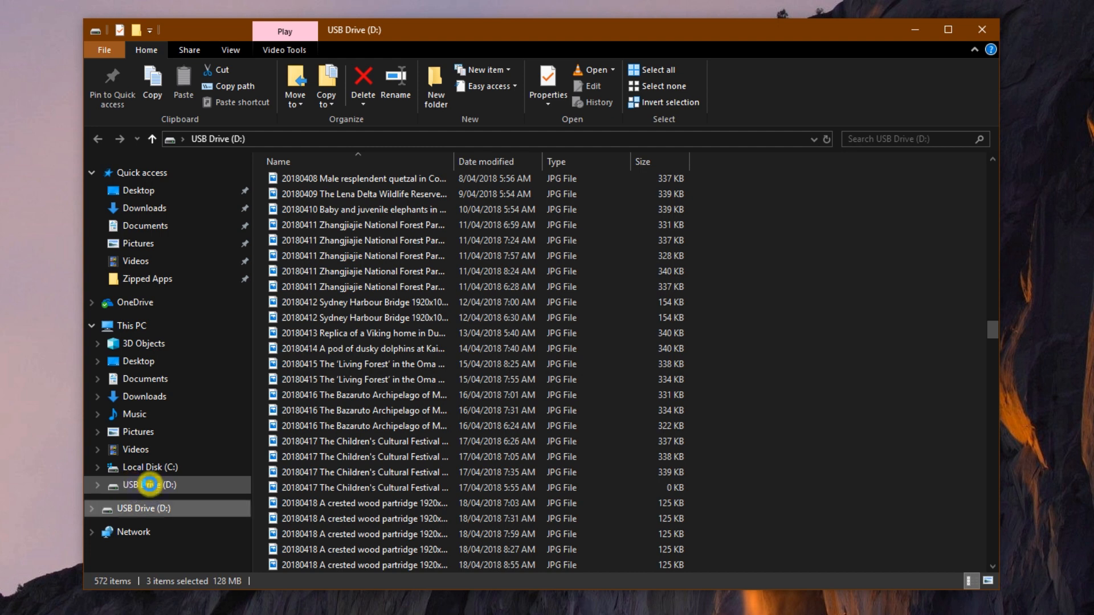
Quick-format USB Drive (D:) with volume label 'test usb', confirming the data-erase warning.
{"action": "right_click", "coordinate": [150, 484]}
{"action": "type", "text": "test"}
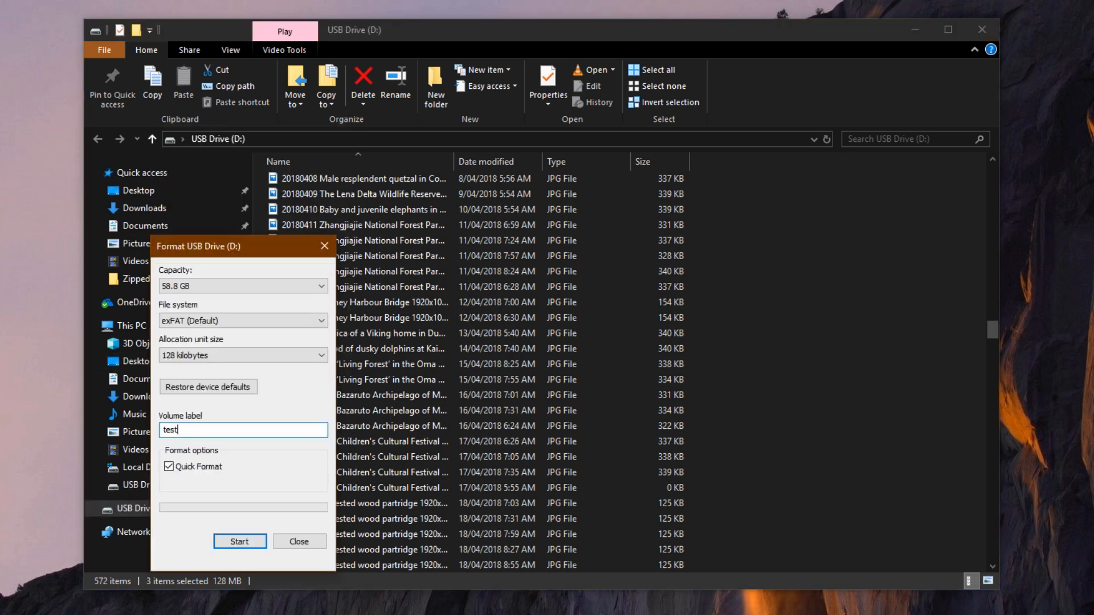
{"action": "type", "text": "usb"}
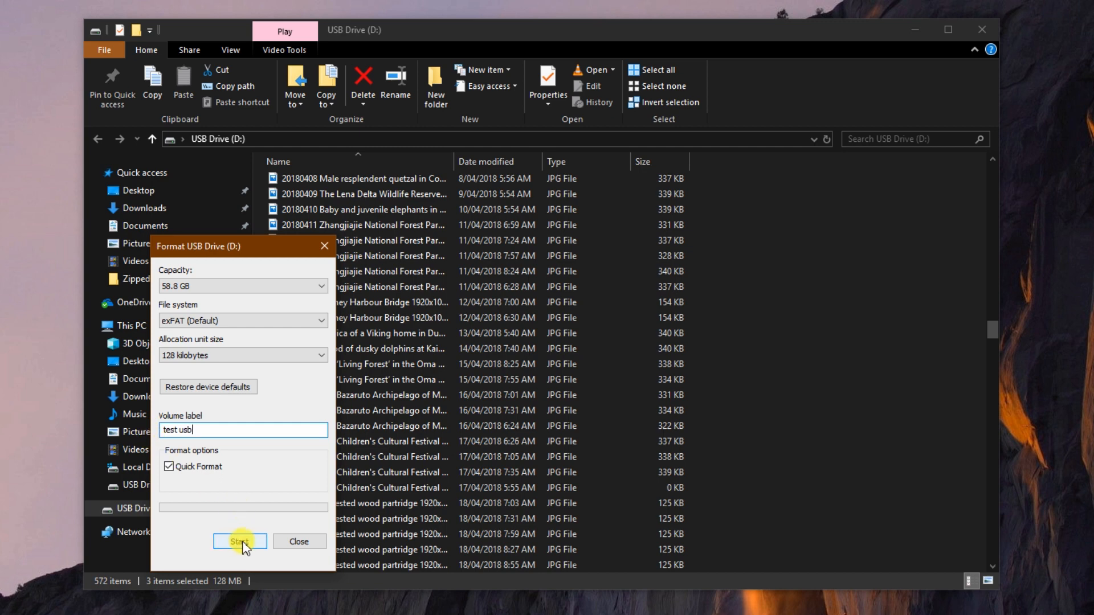
{"action": "left_click", "coordinate": [239, 542]}
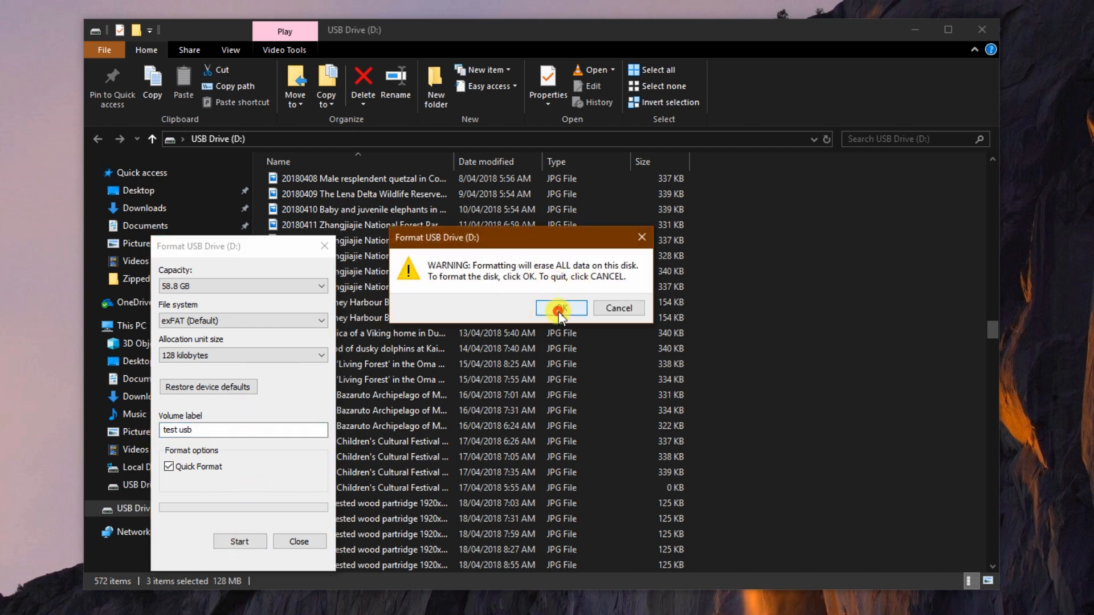
{"action": "left_click", "coordinate": [560, 307]}
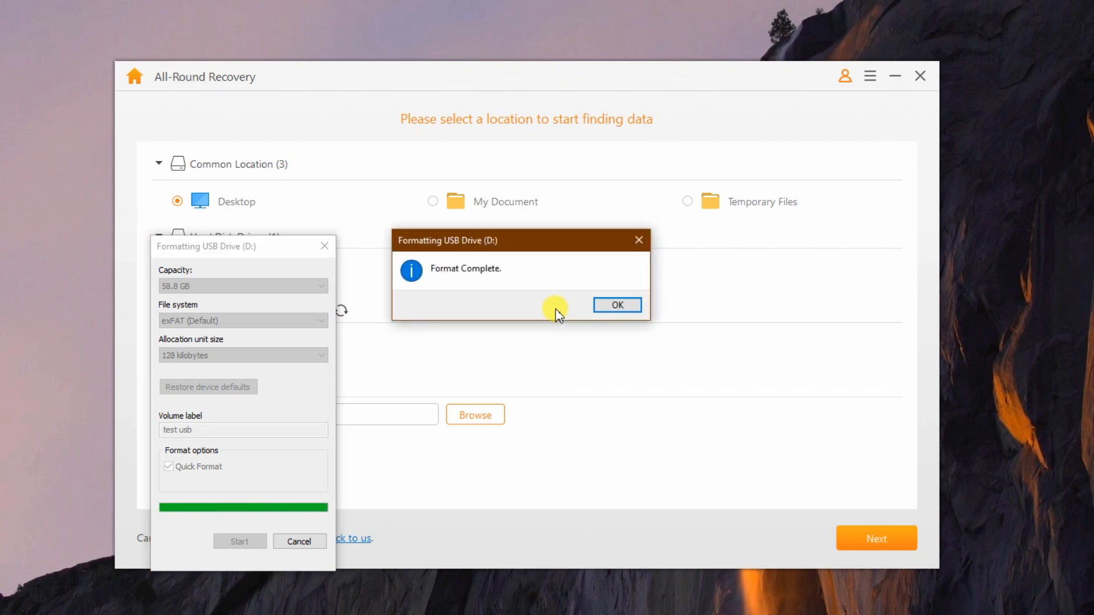
{"action": "left_click", "coordinate": [615, 305]}
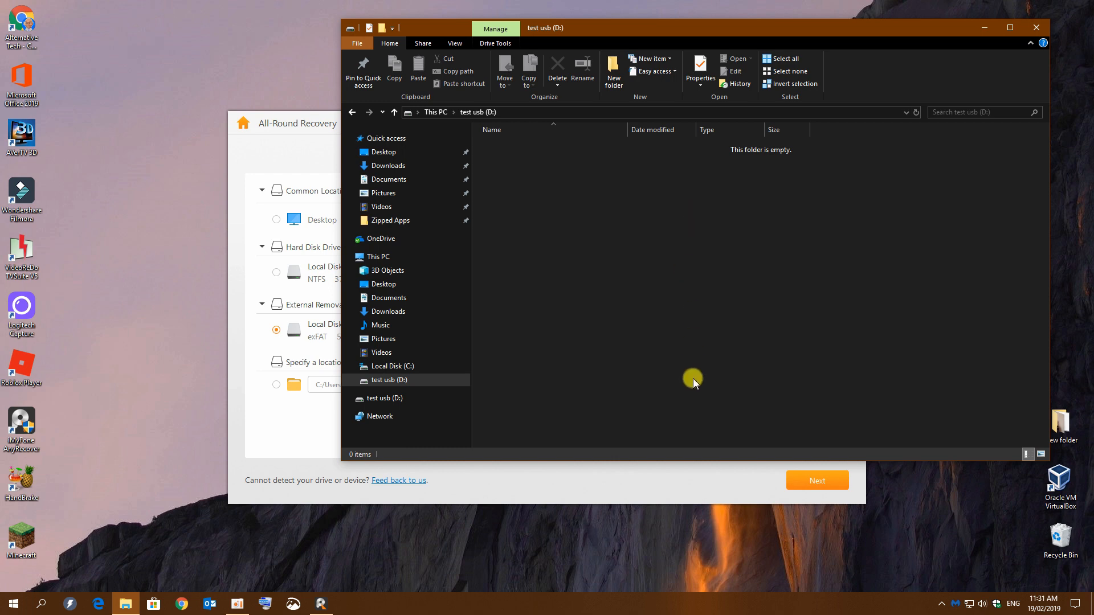
{"action": "mouse_move", "coordinate": [677, 403]}
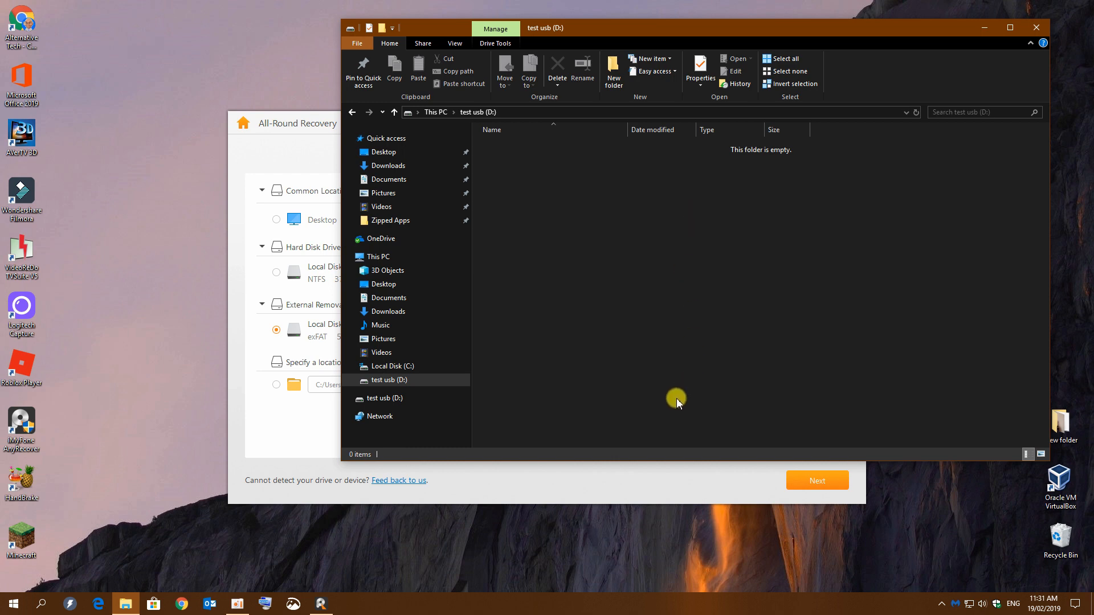
{"action": "mouse_move", "coordinate": [920, 85]}
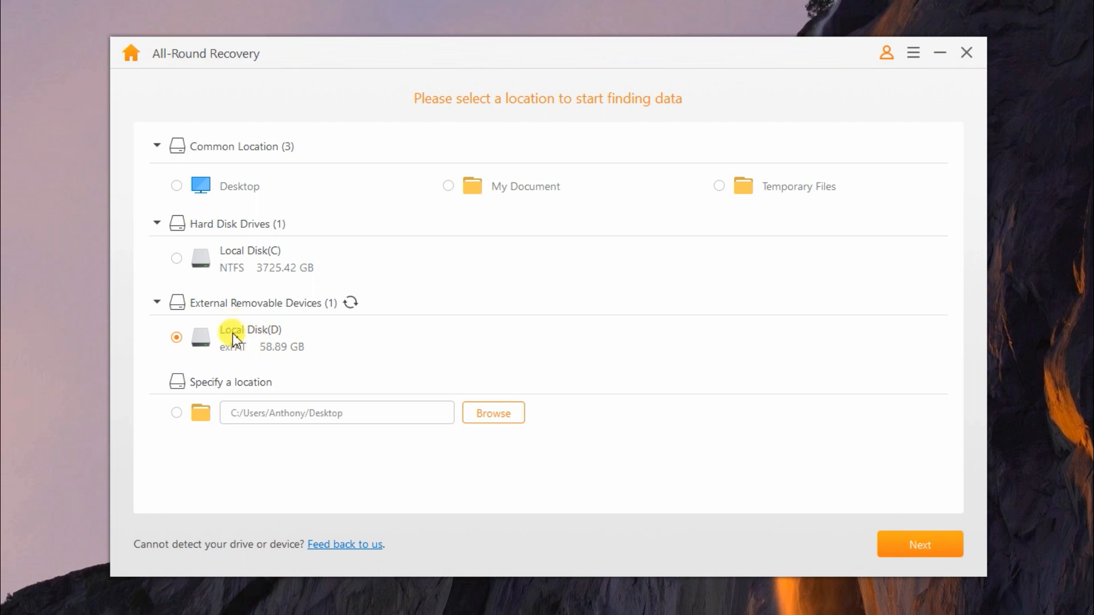
{"action": "mouse_move", "coordinate": [919, 513]}
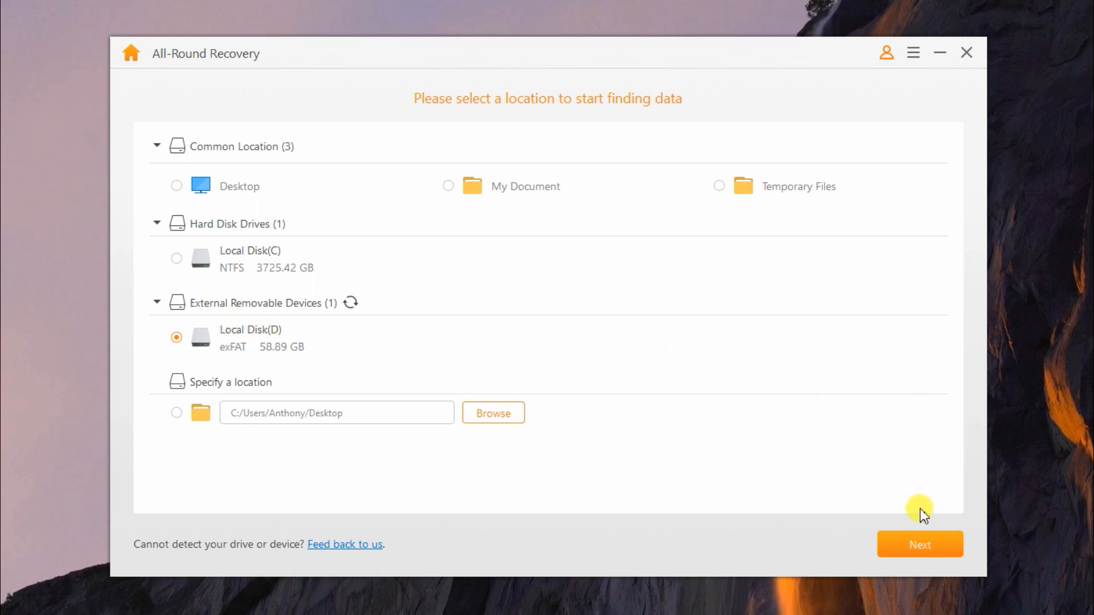
Confirm Local Disk(D) as the search location and proceed to file types.
{"action": "left_click", "coordinate": [919, 545]}
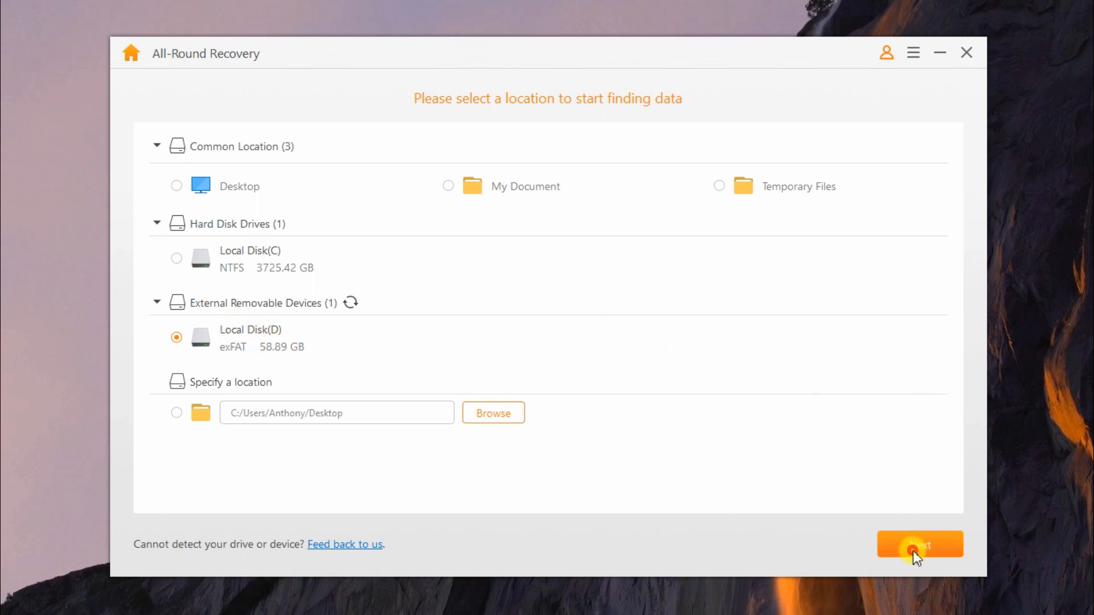
Exclude audio and other file types, keeping Photo and Video, and start scanning.
{"action": "left_click", "coordinate": [919, 545]}
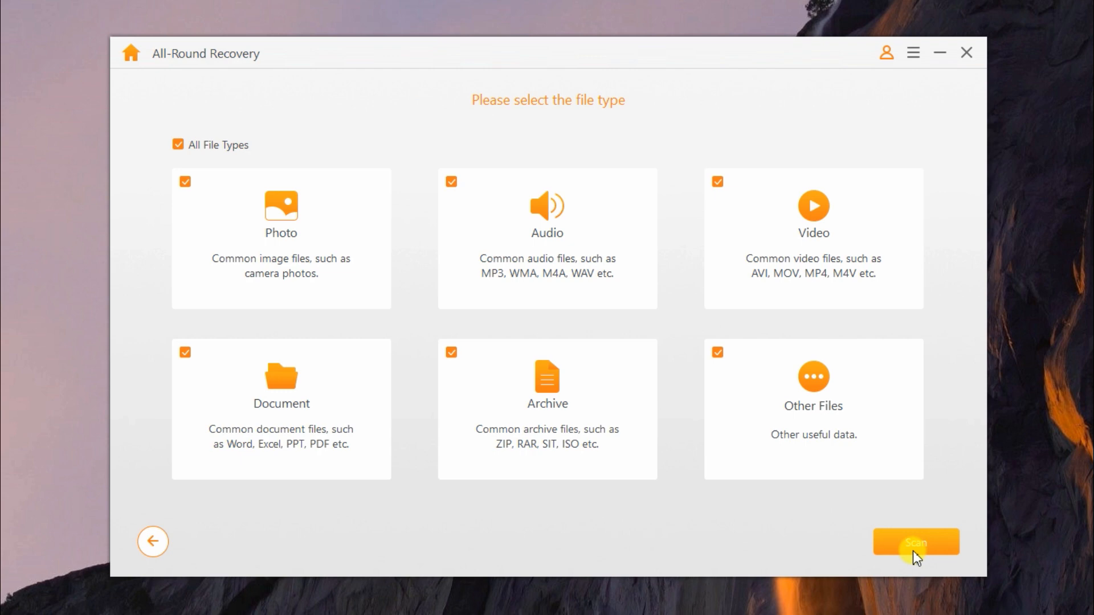
{"action": "mouse_move", "coordinate": [428, 411]}
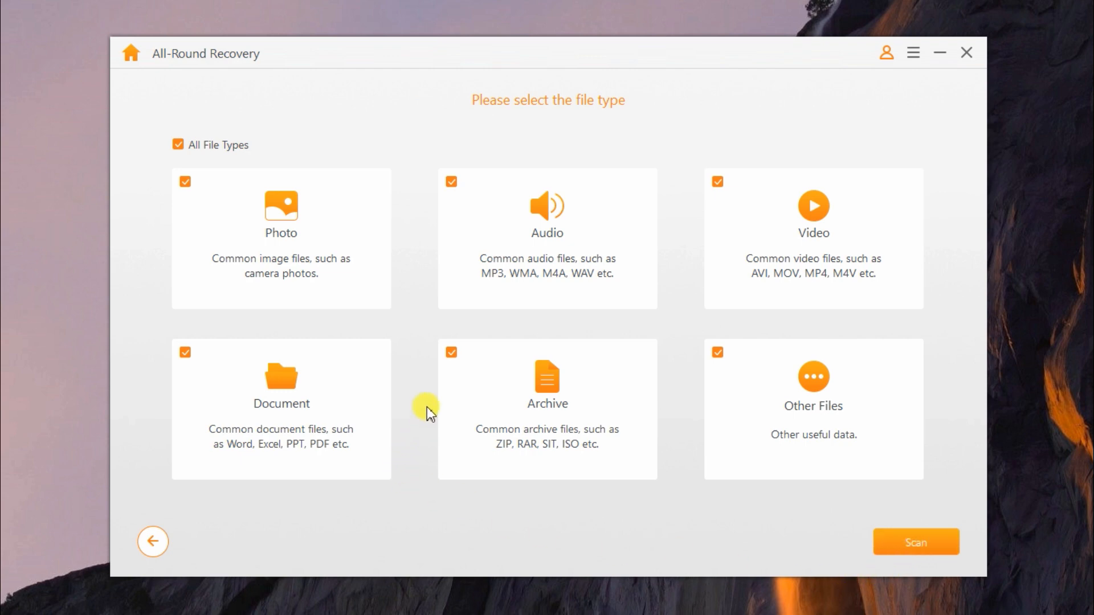
{"action": "mouse_move", "coordinate": [812, 255]}
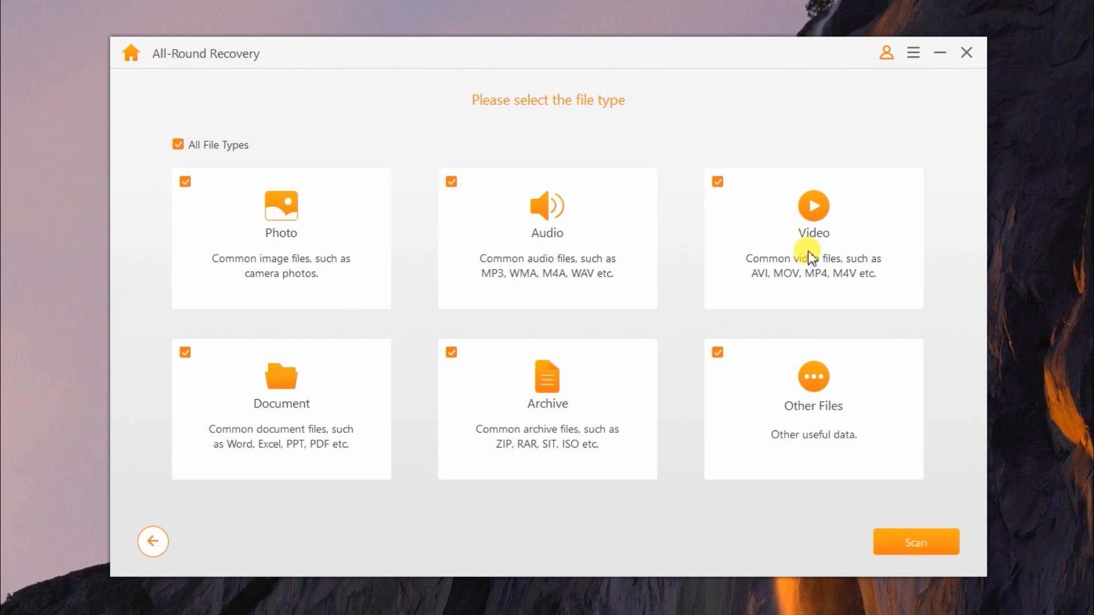
{"action": "mouse_move", "coordinate": [450, 217]}
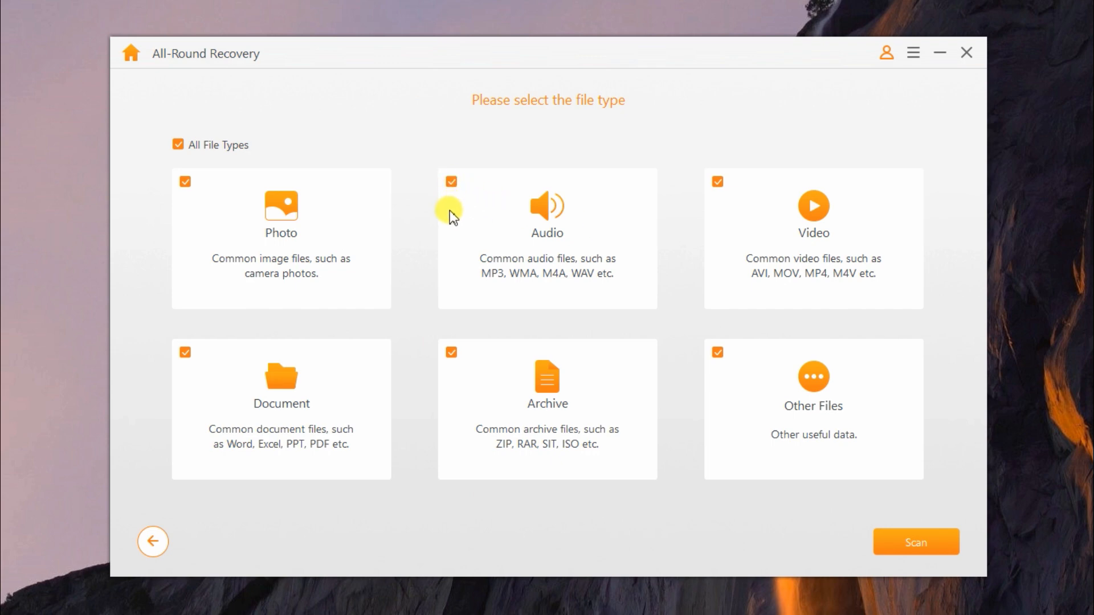
{"action": "mouse_move", "coordinate": [392, 469]}
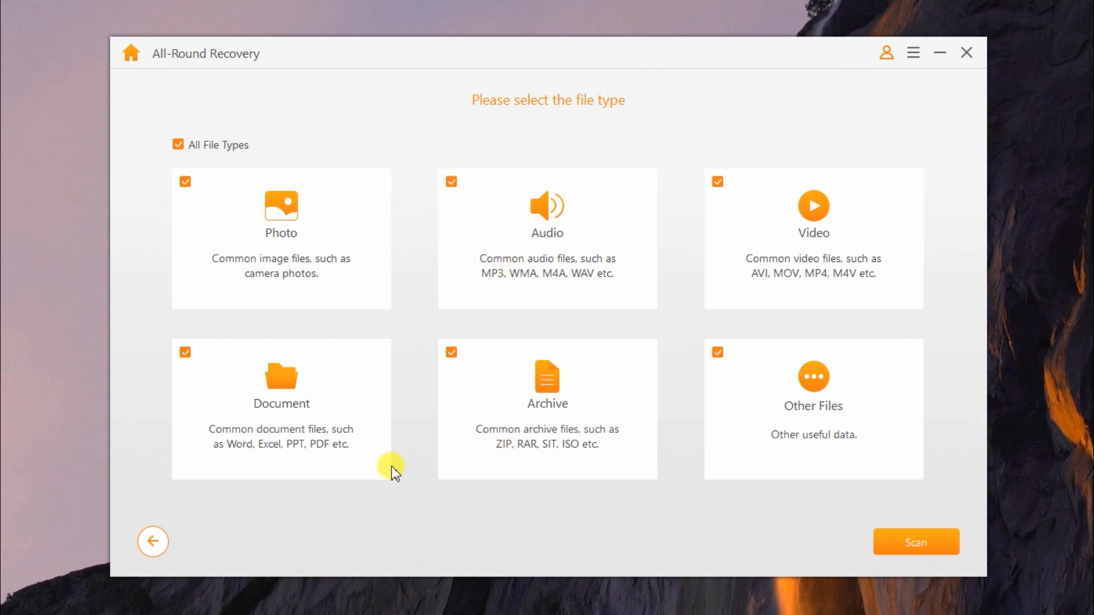
{"action": "mouse_move", "coordinate": [808, 474]}
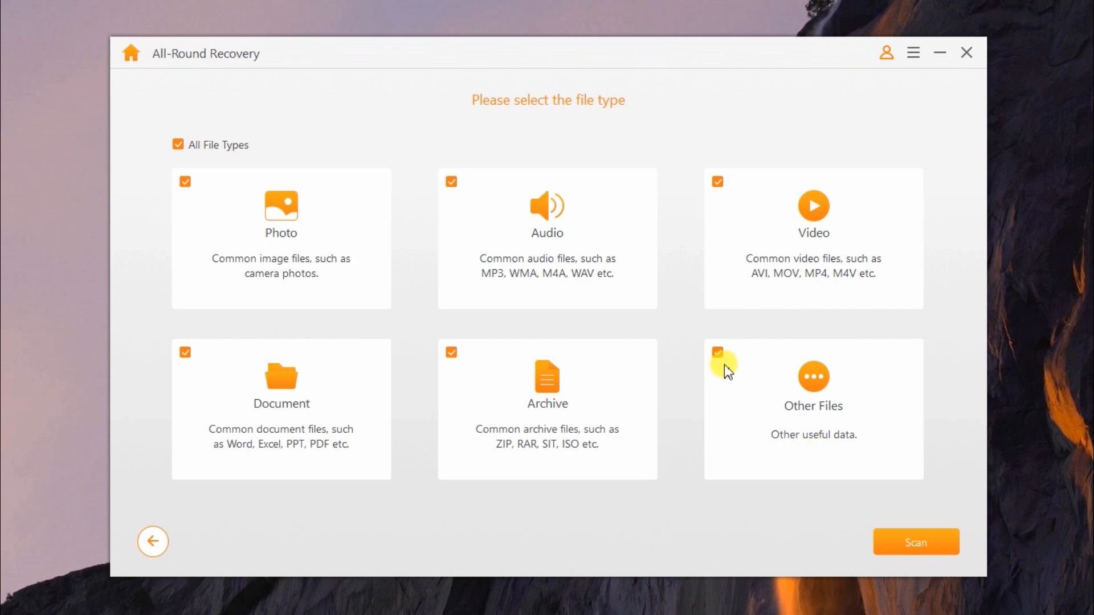
{"action": "left_click", "coordinate": [718, 352]}
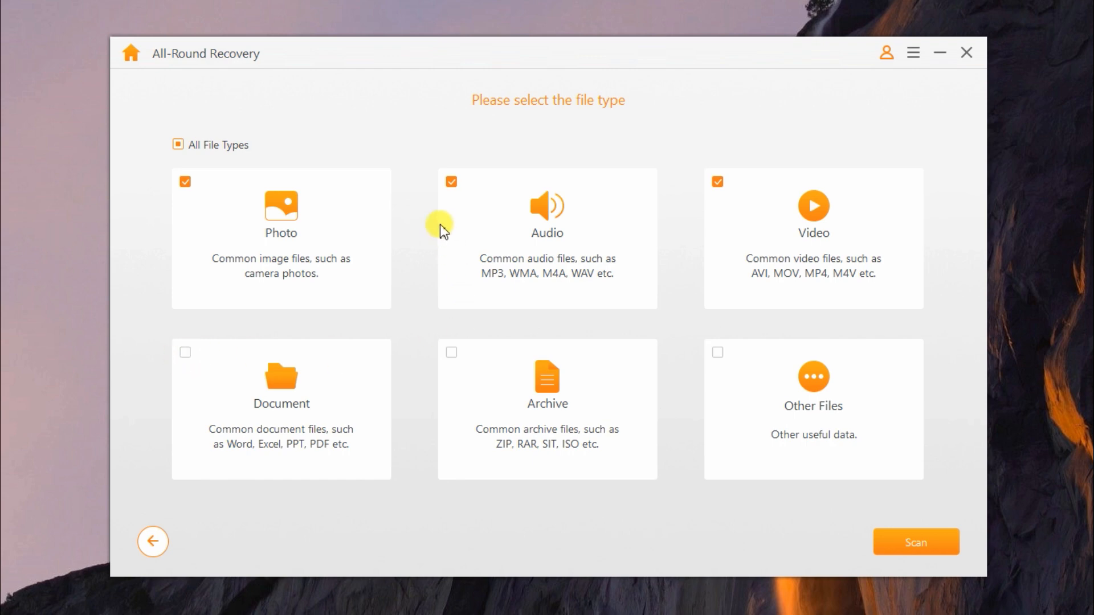
{"action": "left_click", "coordinate": [451, 181]}
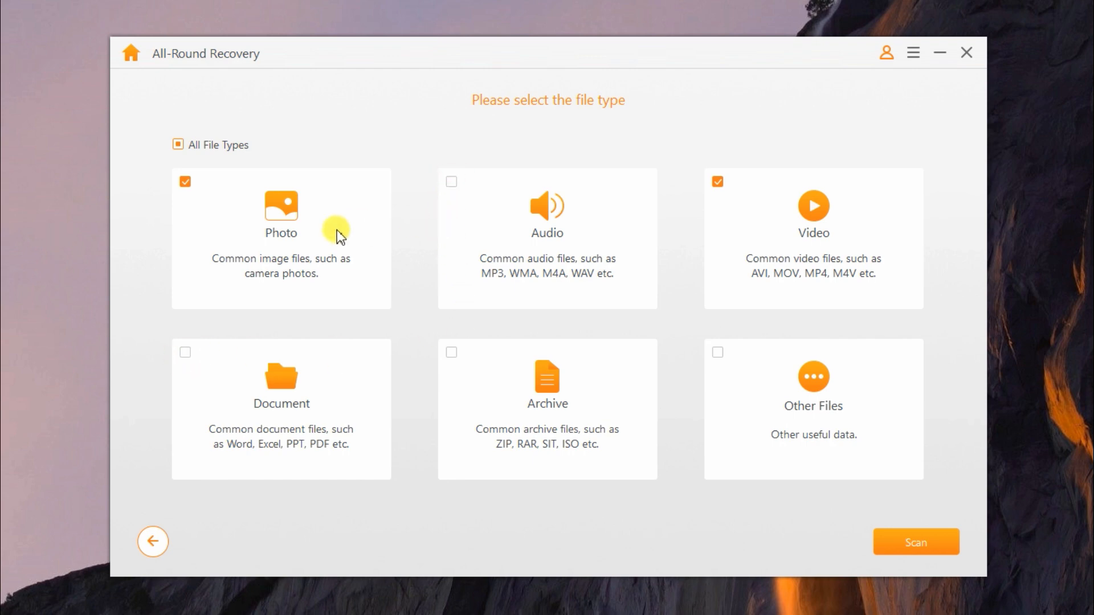
{"action": "mouse_move", "coordinate": [798, 262]}
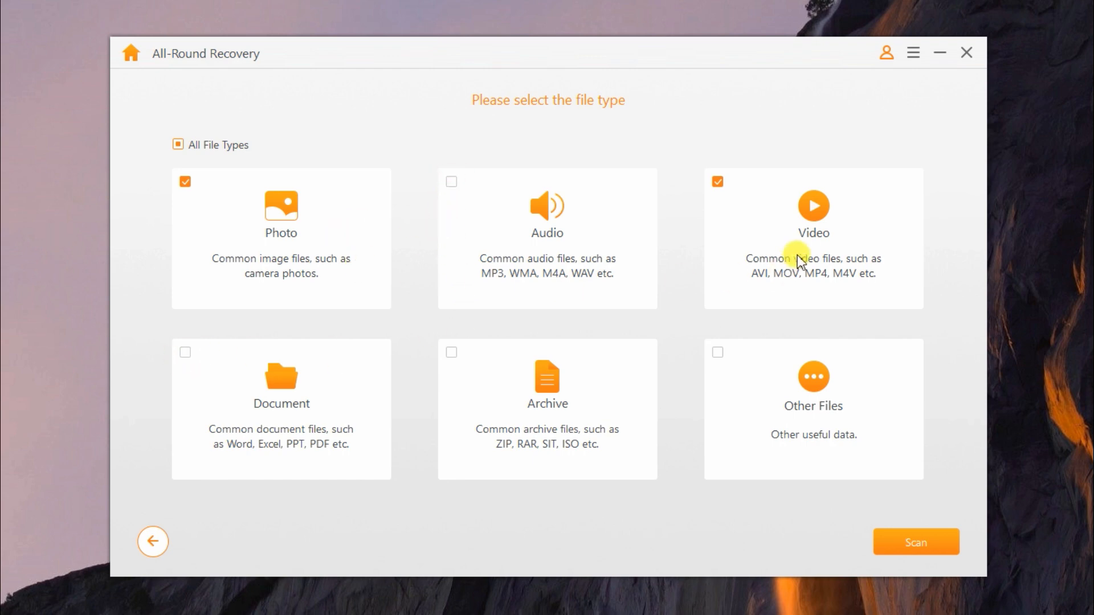
{"action": "left_click", "coordinate": [916, 541]}
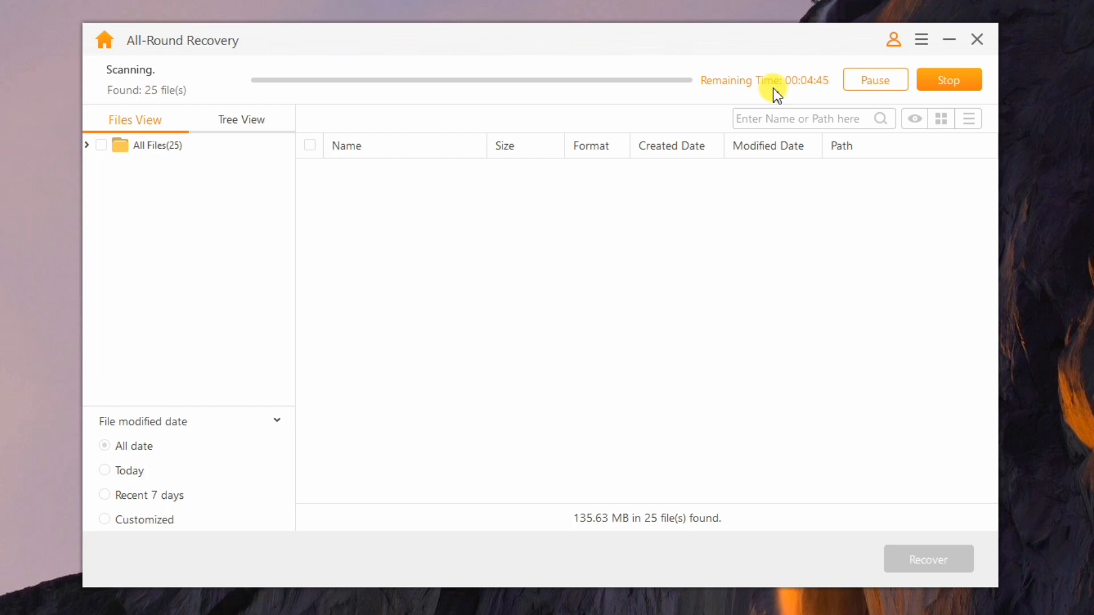
{"action": "mouse_move", "coordinate": [119, 119]}
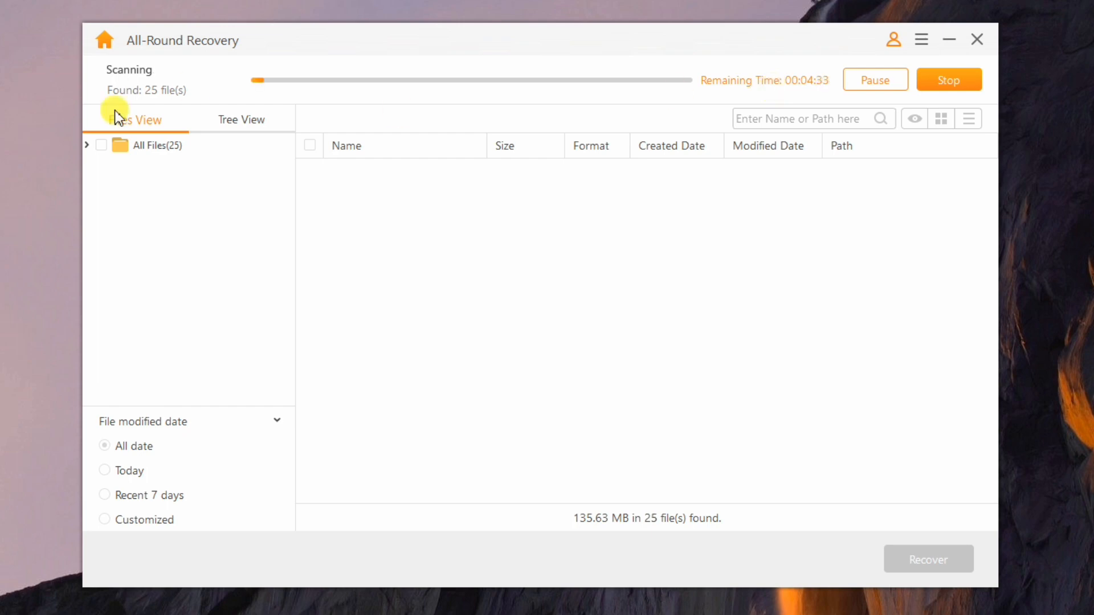
Expand All Files and the Photo group to browse the found JPG files.
{"action": "left_click", "coordinate": [86, 145]}
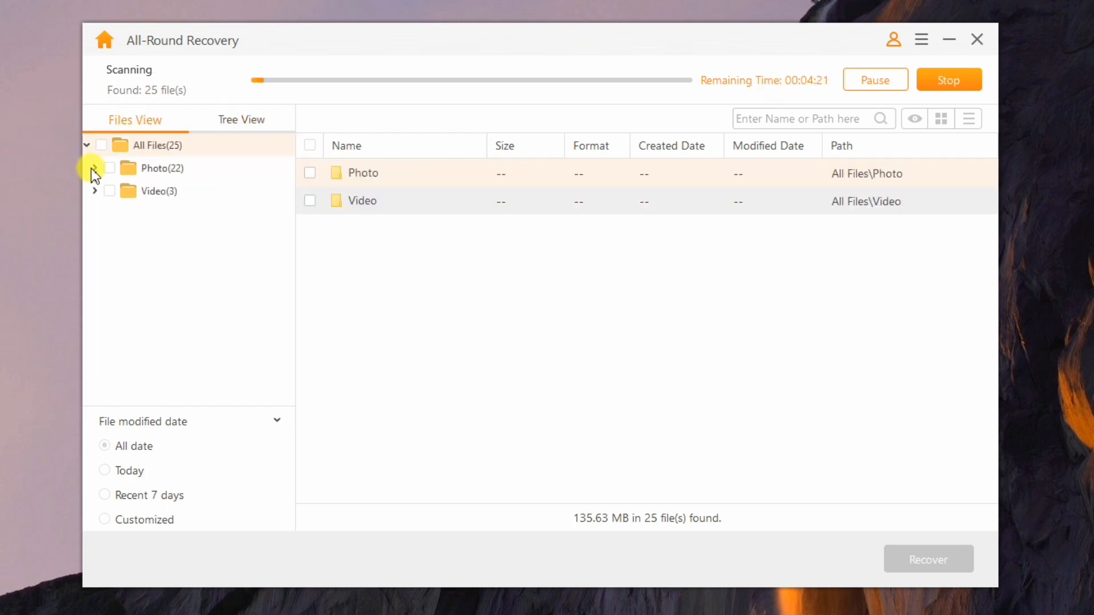
{"action": "left_click", "coordinate": [94, 168]}
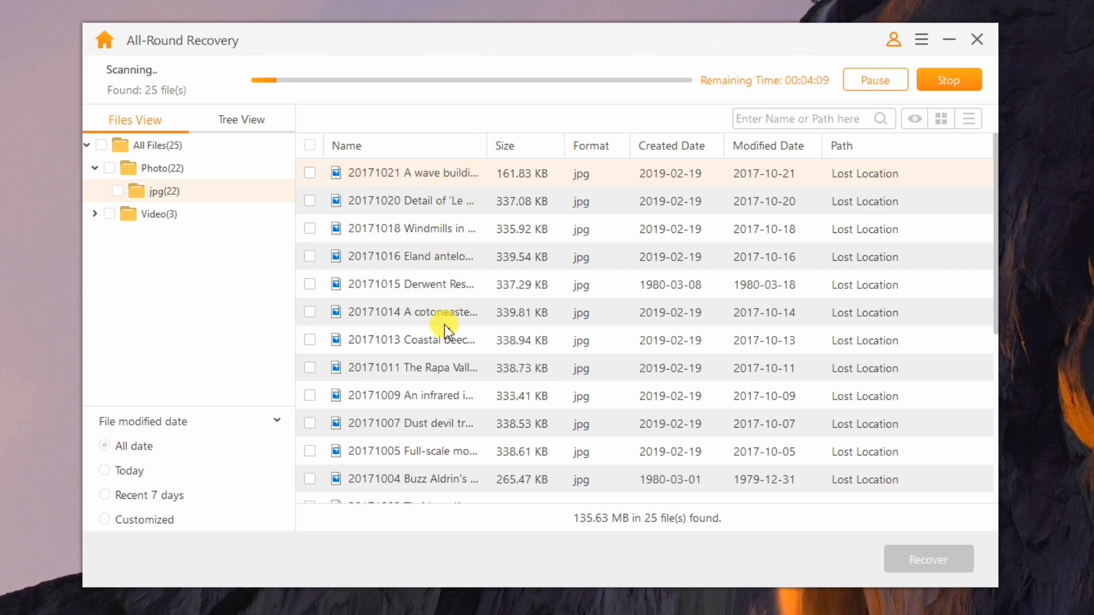
{"action": "left_click", "coordinate": [150, 214]}
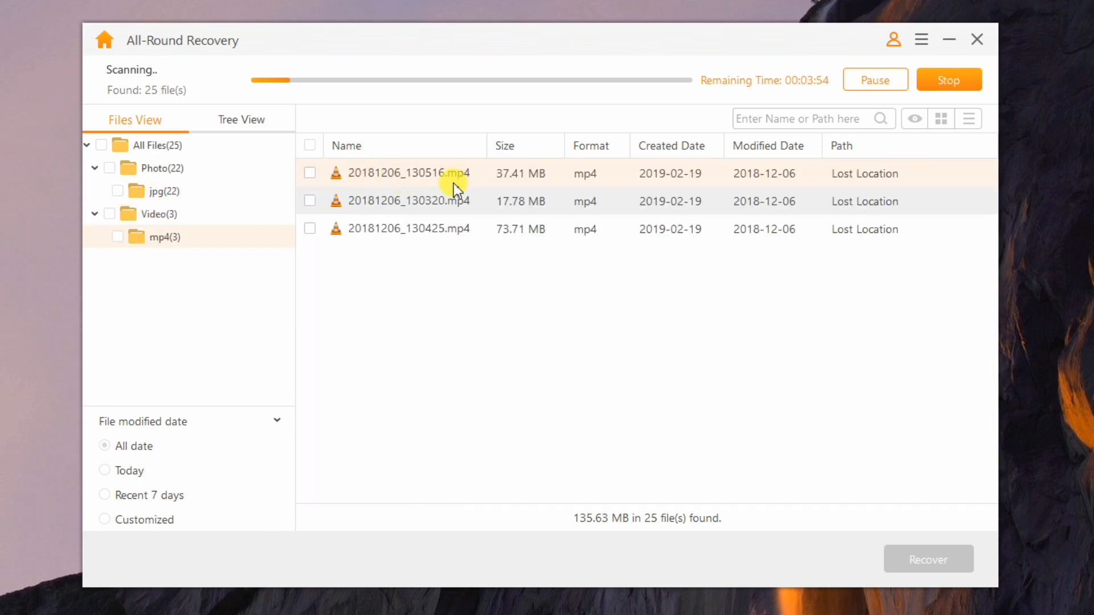
{"action": "left_click", "coordinate": [157, 145]}
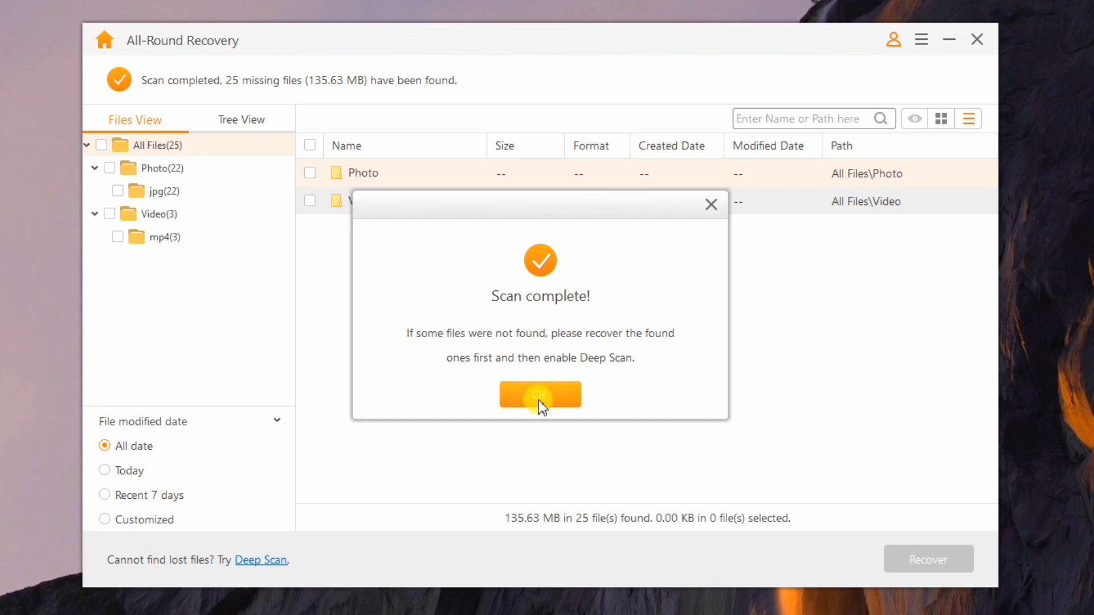
Recover all 25 found files into a new desktop folder named Rcovered.
{"action": "left_click", "coordinate": [540, 395]}
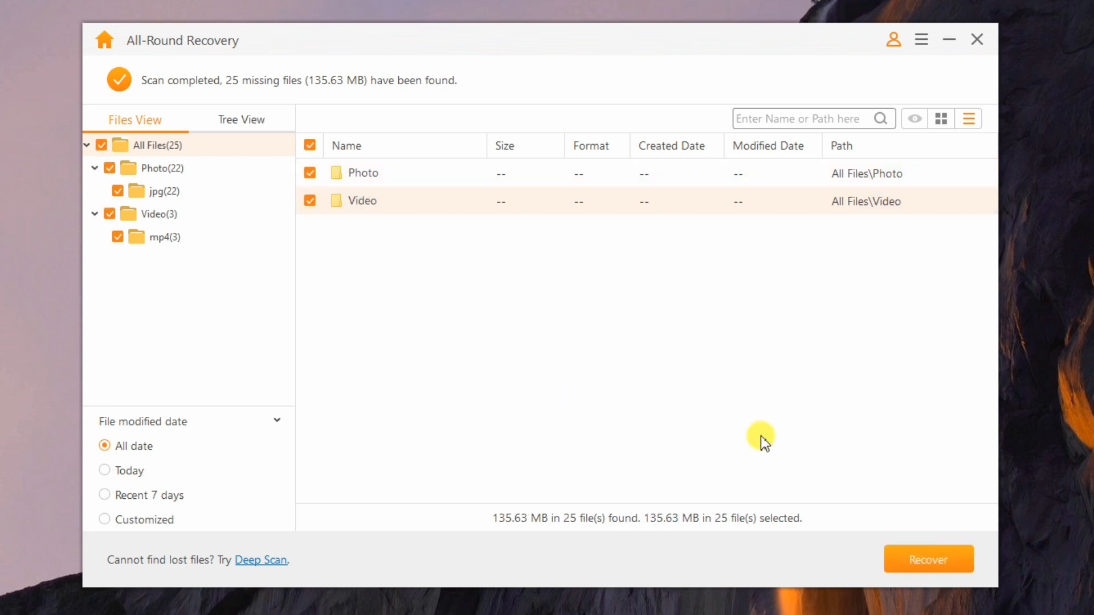
{"action": "left_click", "coordinate": [928, 559]}
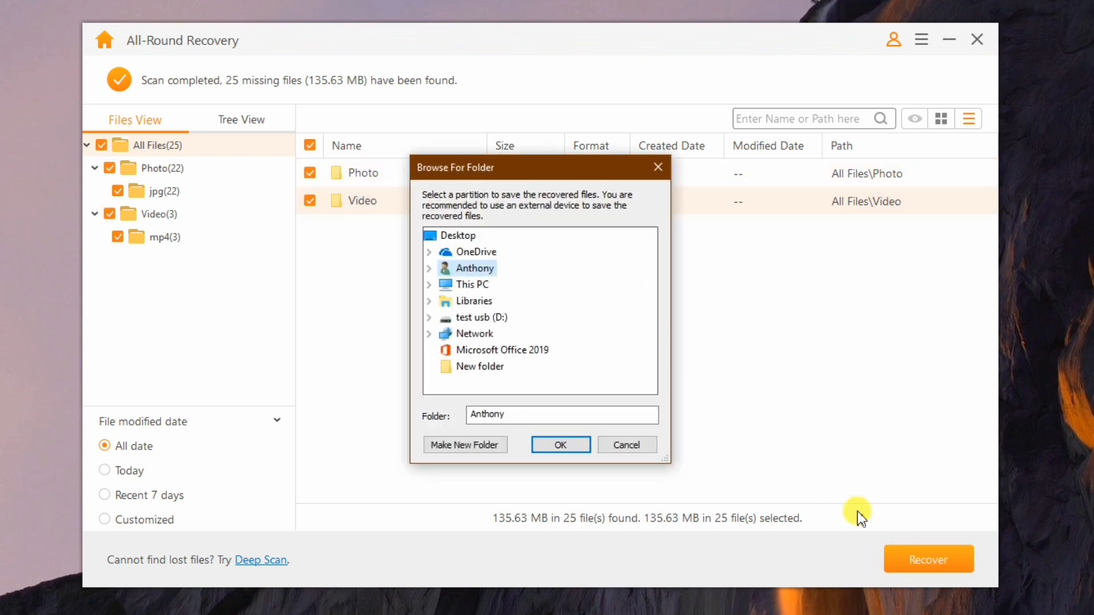
{"action": "mouse_move", "coordinate": [555, 293]}
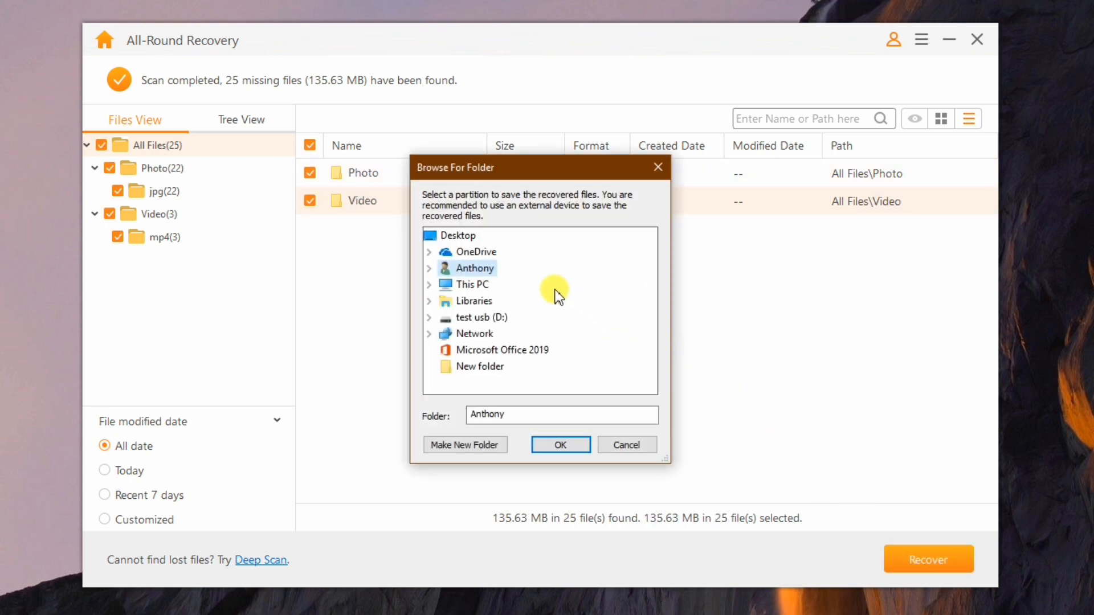
{"action": "mouse_move", "coordinate": [582, 310]}
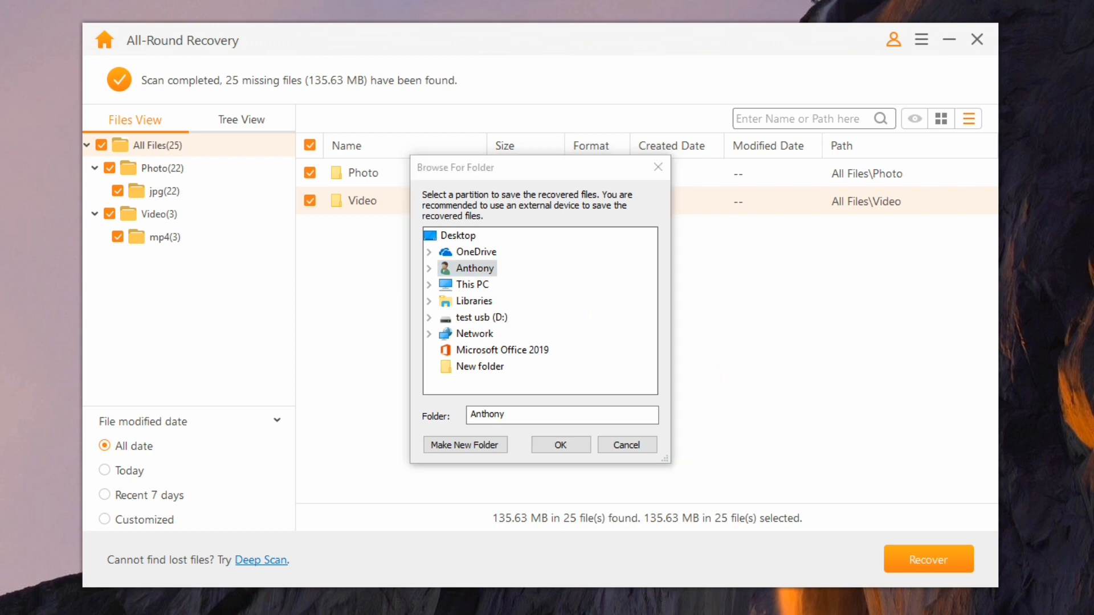
{"action": "left_click", "coordinate": [465, 445]}
{"action": "type", "text": "Rcovered"}
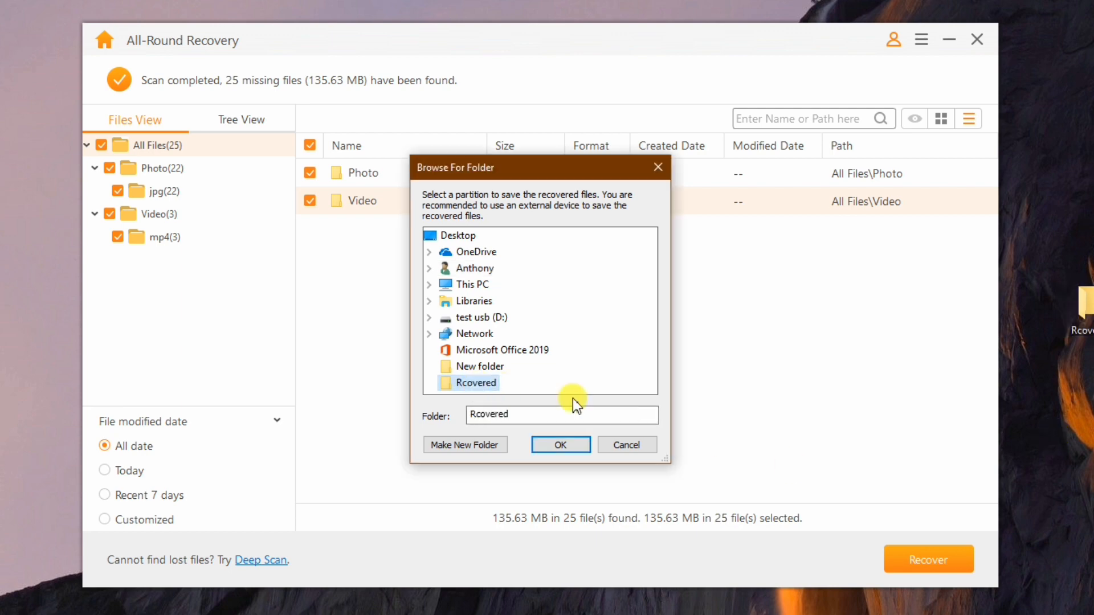
{"action": "left_click", "coordinate": [560, 445]}
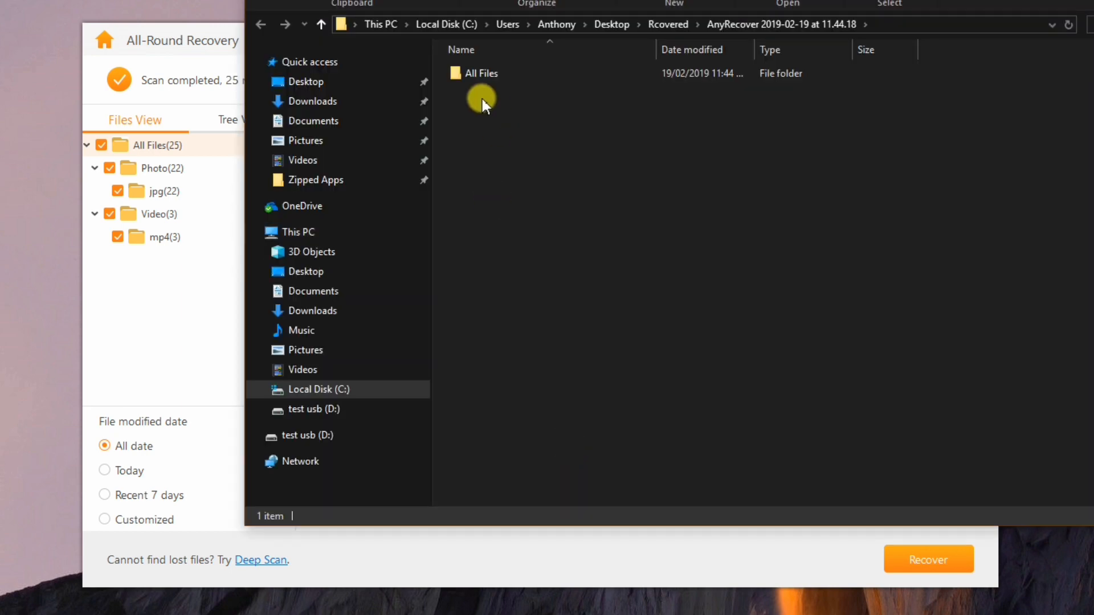
Open the recovered photos folder and dismiss the recovery completed message.
{"action": "double_click", "coordinate": [481, 73]}
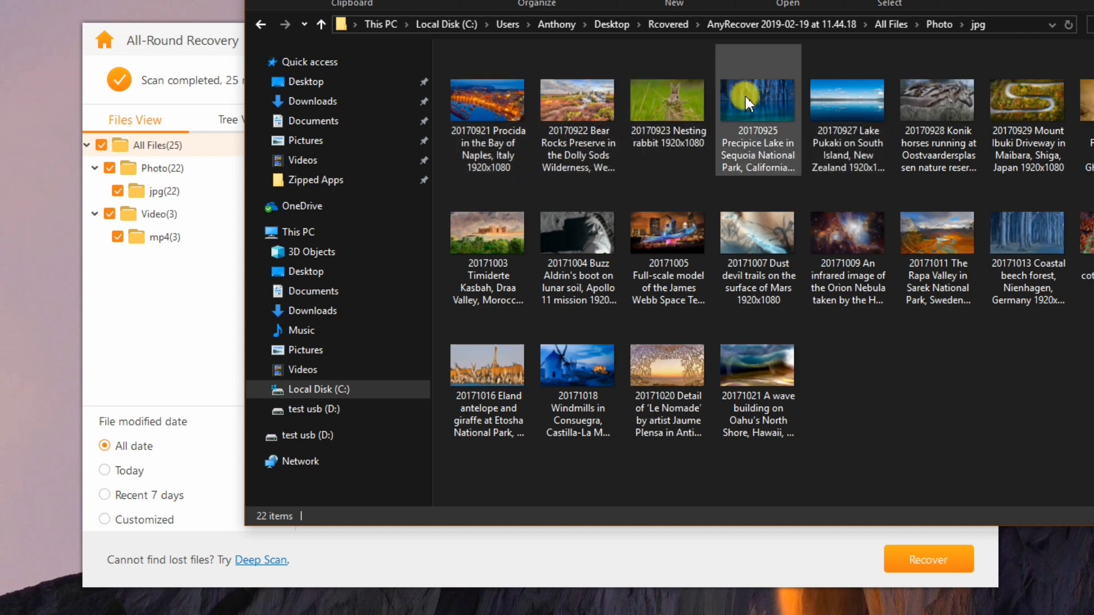
{"action": "left_click", "coordinate": [929, 559]}
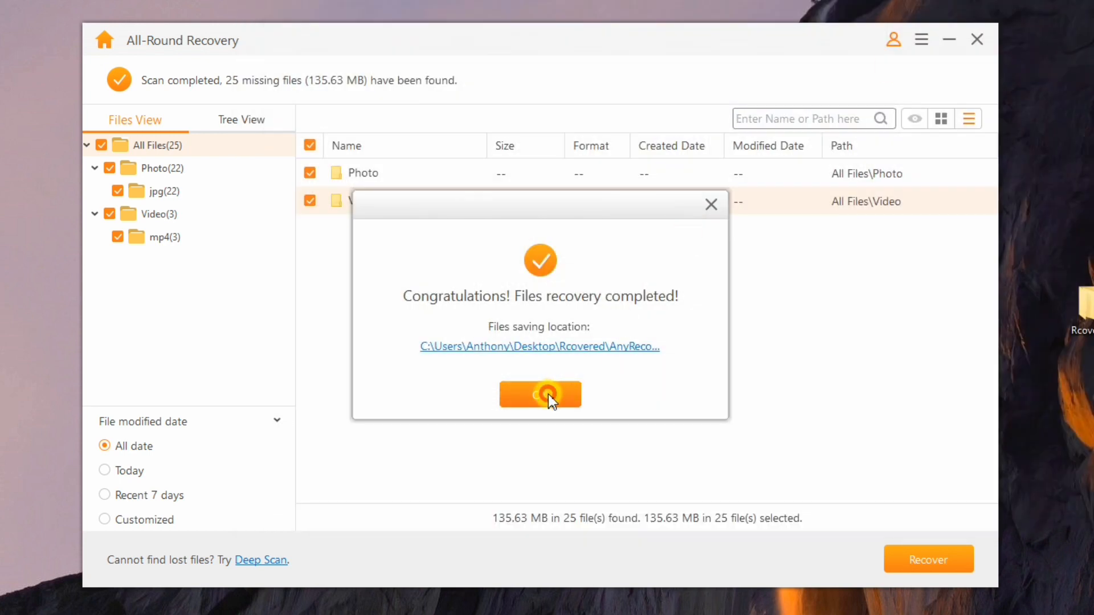
{"action": "left_click", "coordinate": [540, 394]}
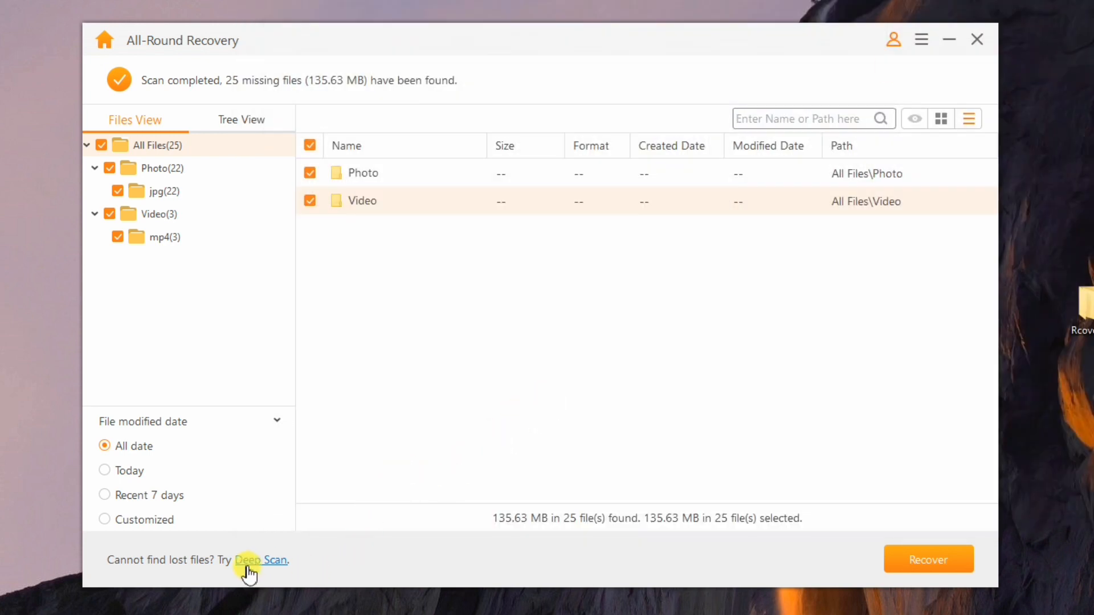
Start a Deep Scan of the formatted USB drive for more lost files.
{"action": "left_click", "coordinate": [262, 560]}
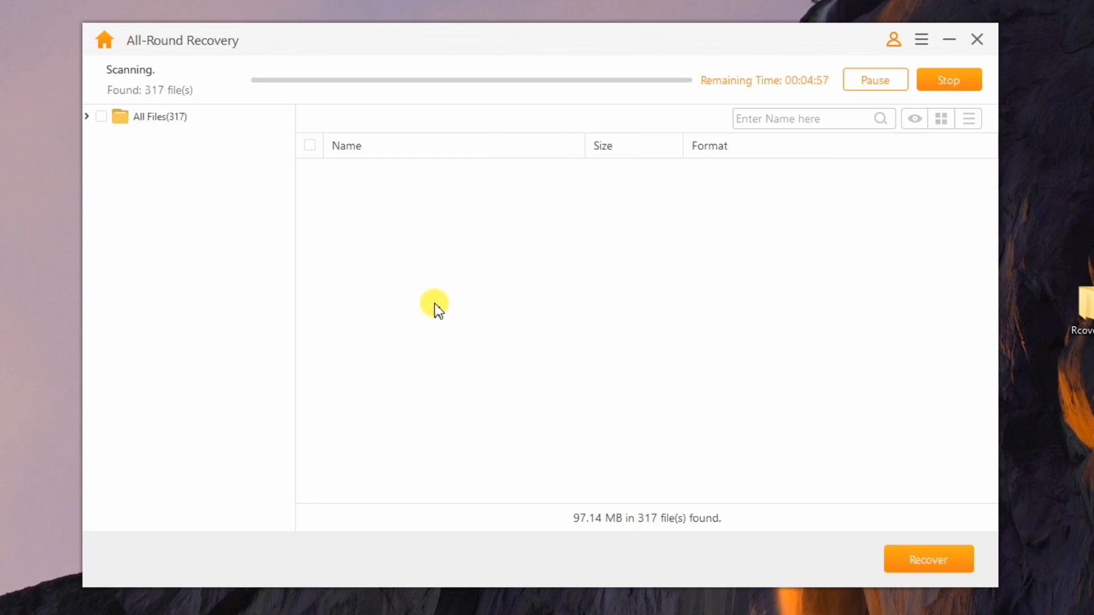
{"action": "mouse_move", "coordinate": [682, 545]}
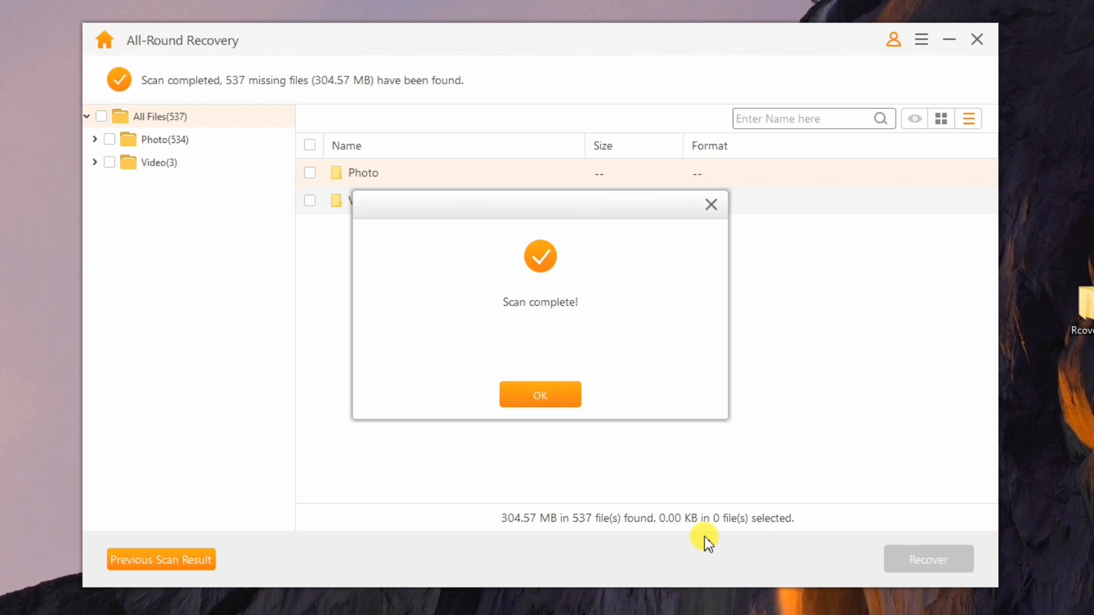
Recover the 534 deep-scan JPG photos into Rcovered and scroll through the recovered jpg folder.
{"action": "left_click", "coordinate": [540, 395]}
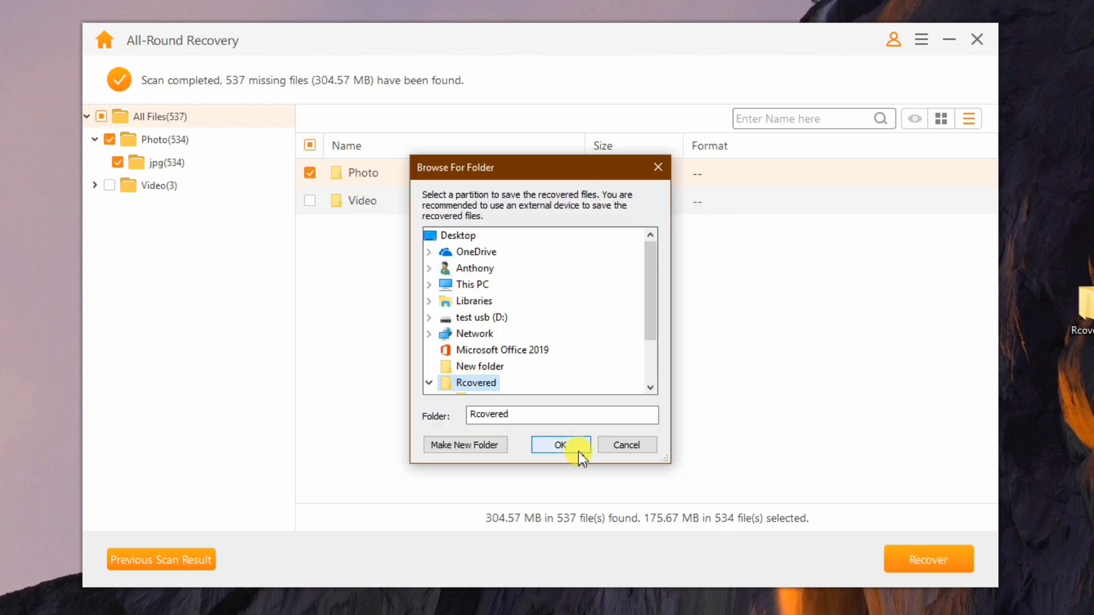
{"action": "left_click", "coordinate": [561, 444]}
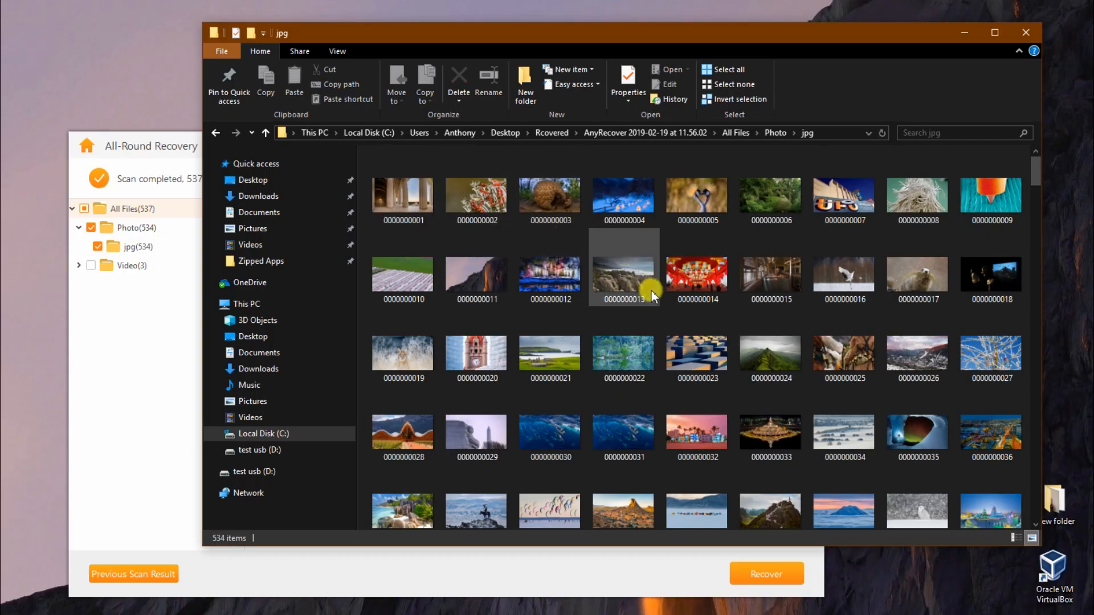
{"action": "scroll", "scroll_direction": "down", "scroll_amount": 3}
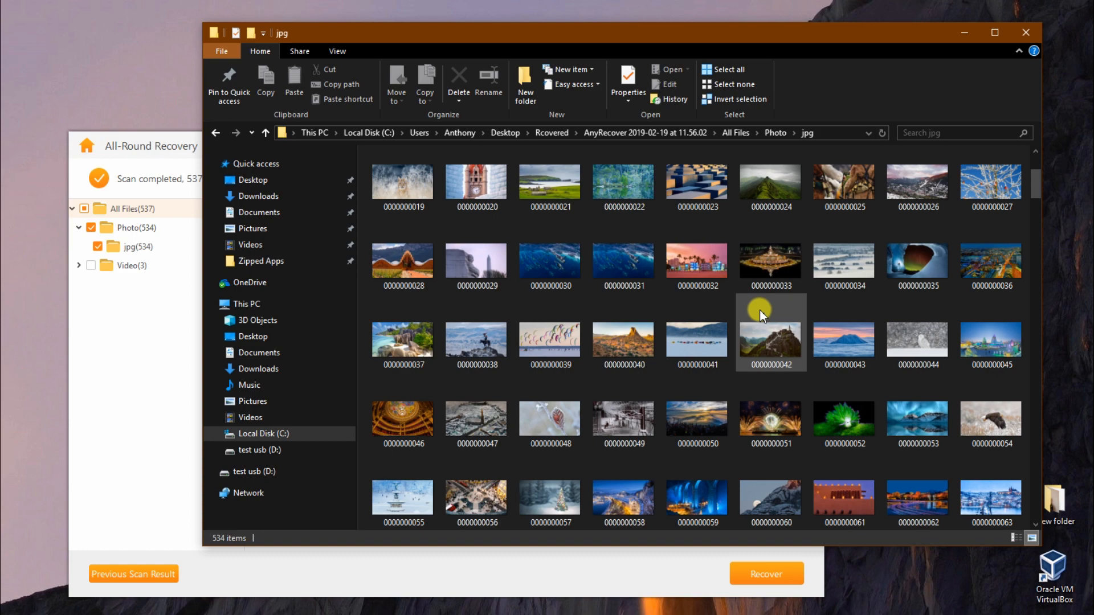
{"action": "scroll", "scroll_direction": "down", "scroll_amount": 3}
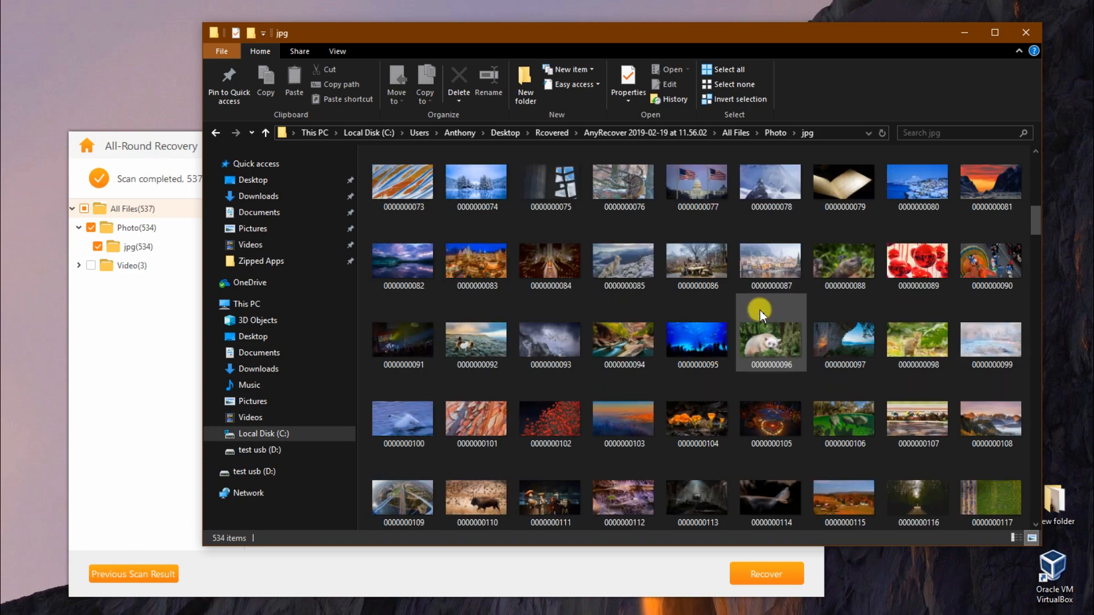
{"action": "scroll", "scroll_direction": "down", "scroll_amount": 3}
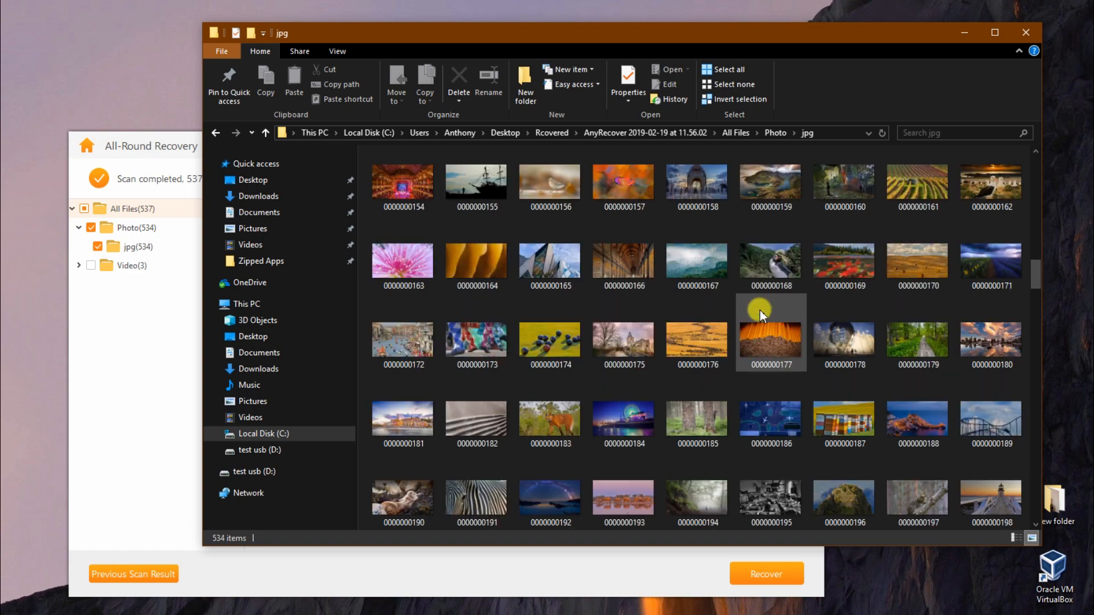
{"action": "scroll", "scroll_direction": "down", "scroll_amount": 3}
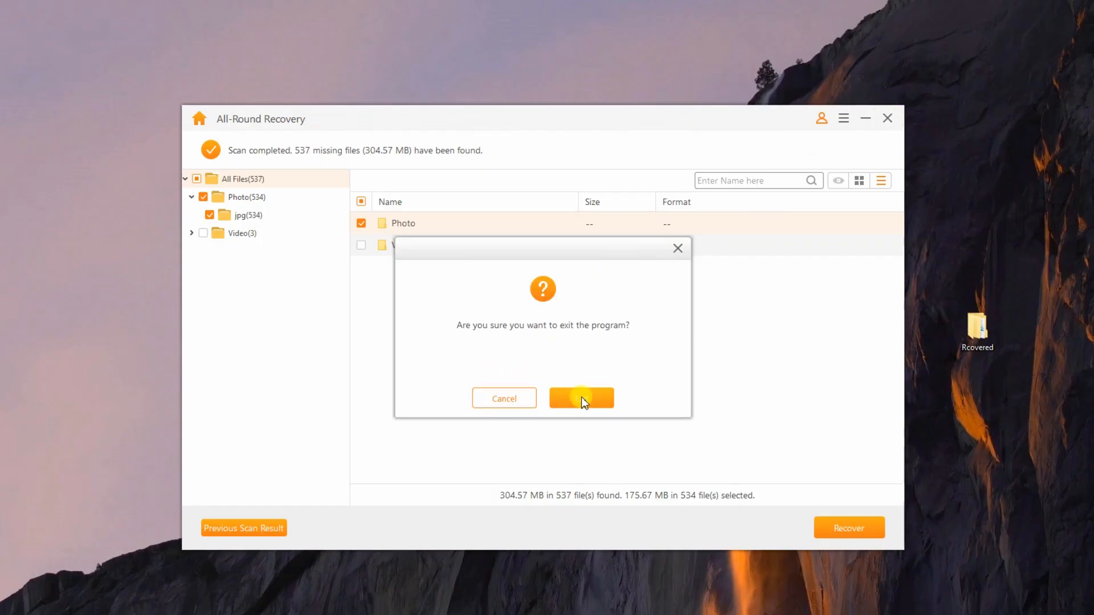
Quit AnyRecover and view the 534 photos in the newer 11.56.02 recovery folder.
{"action": "left_click", "coordinate": [581, 397]}
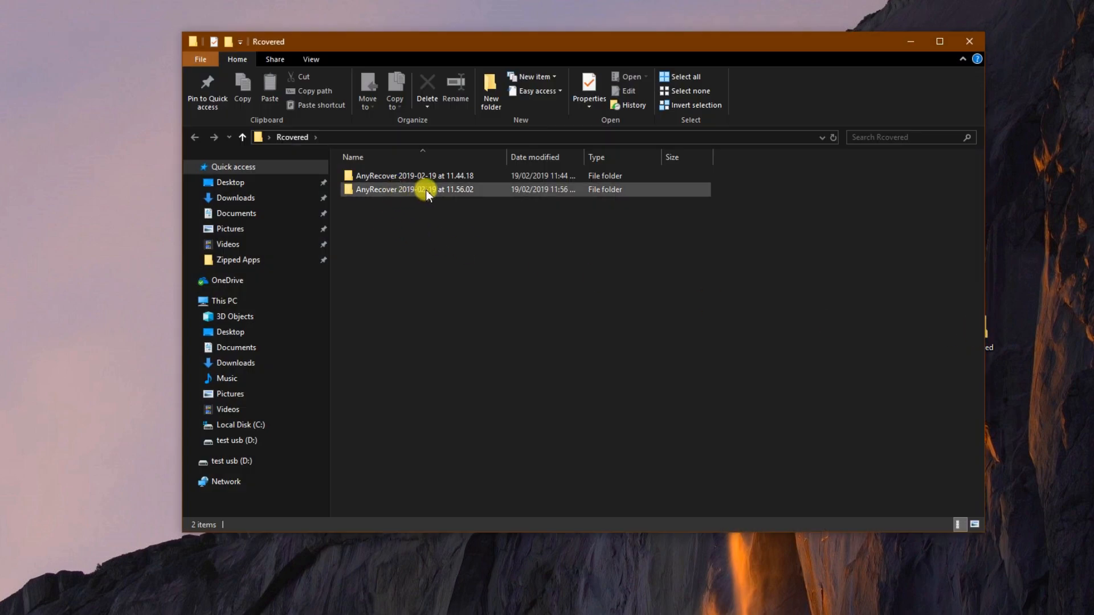
{"action": "double_click", "coordinate": [414, 189]}
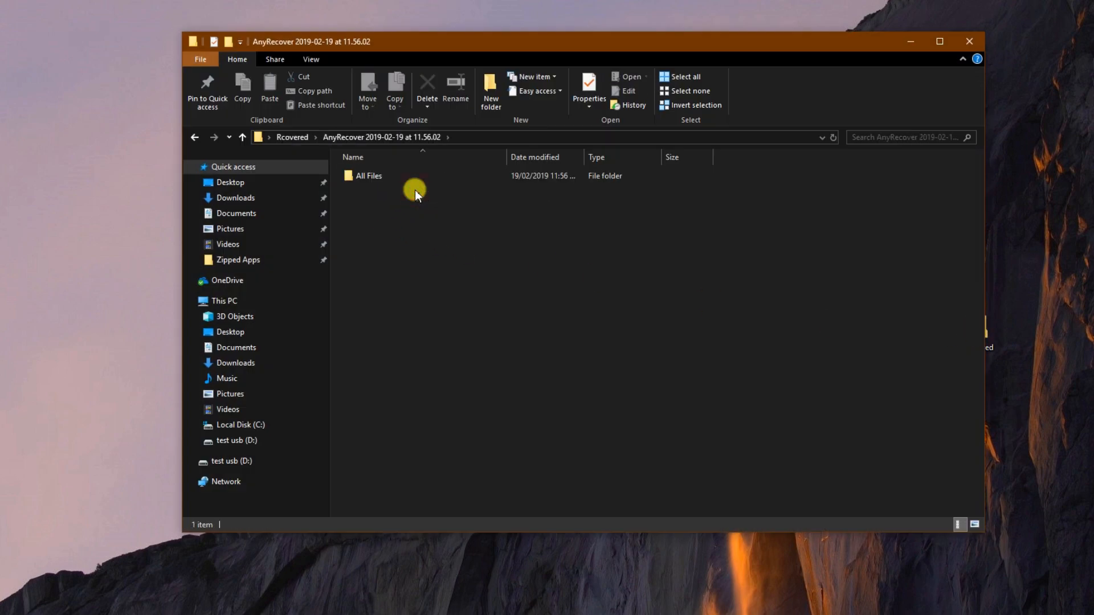
{"action": "double_click", "coordinate": [368, 174]}
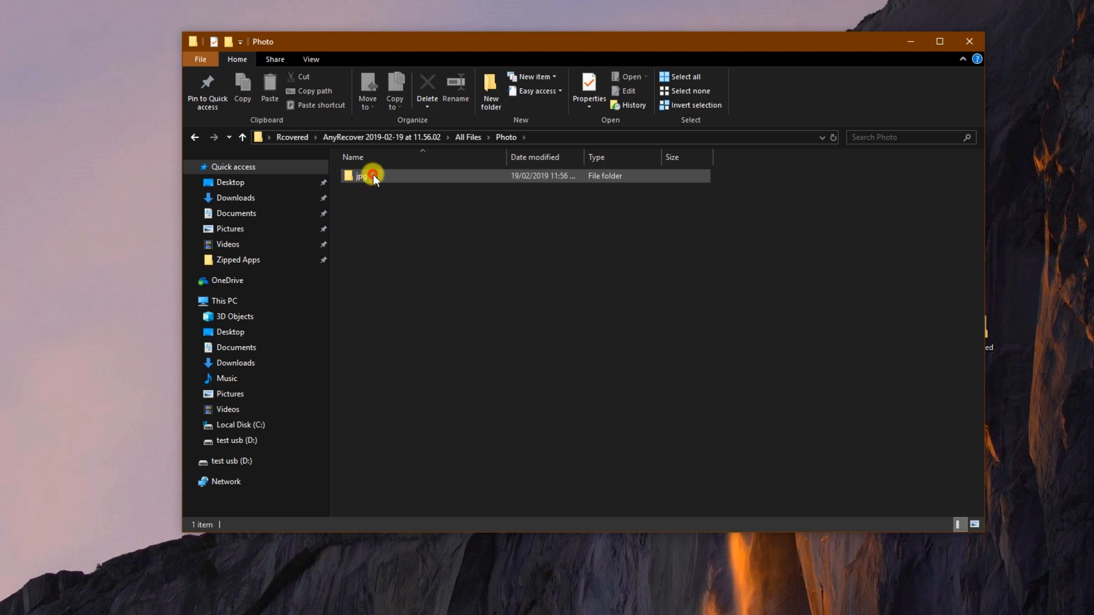
{"action": "double_click", "coordinate": [360, 175]}
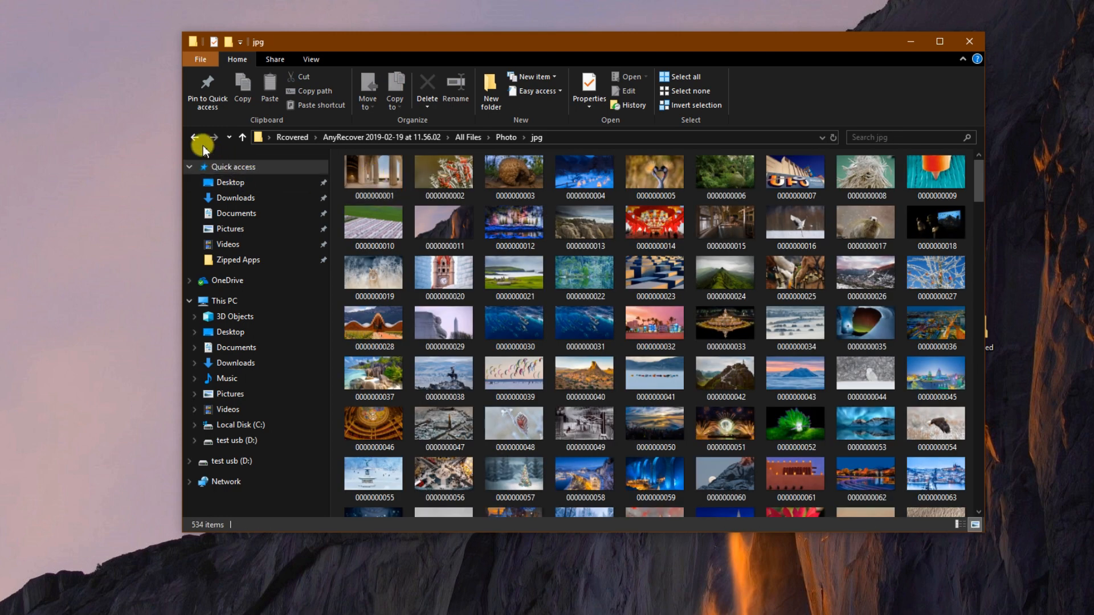
{"action": "left_click", "coordinate": [200, 137]}
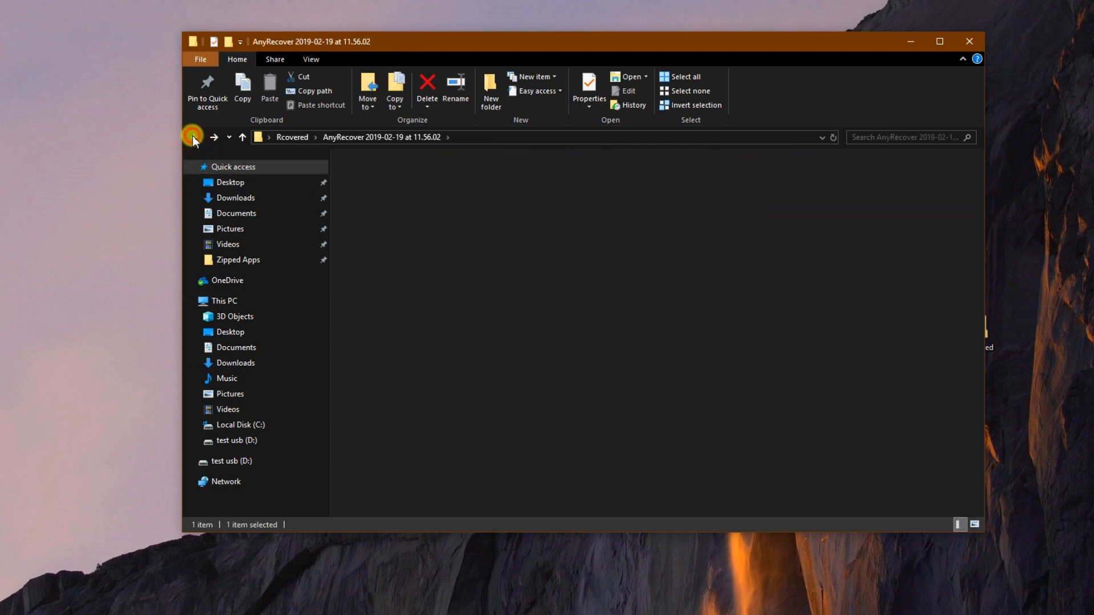
{"action": "left_click", "coordinate": [193, 136]}
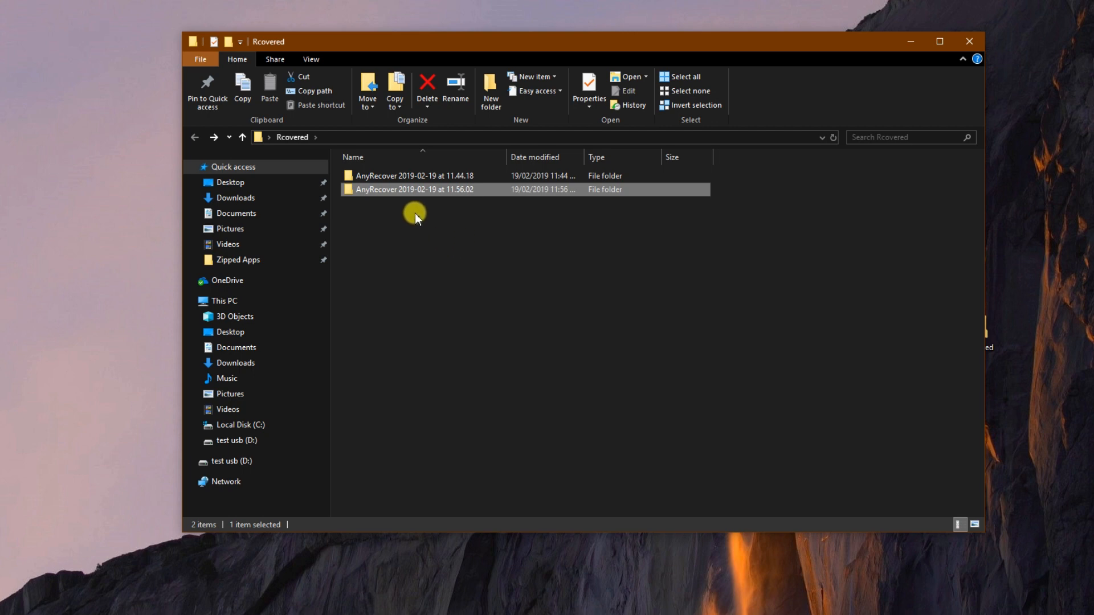
View the 22 photos in the earlier 11.44.18 recovery folder, ending back at Rcovered.
{"action": "left_click", "coordinate": [414, 176]}
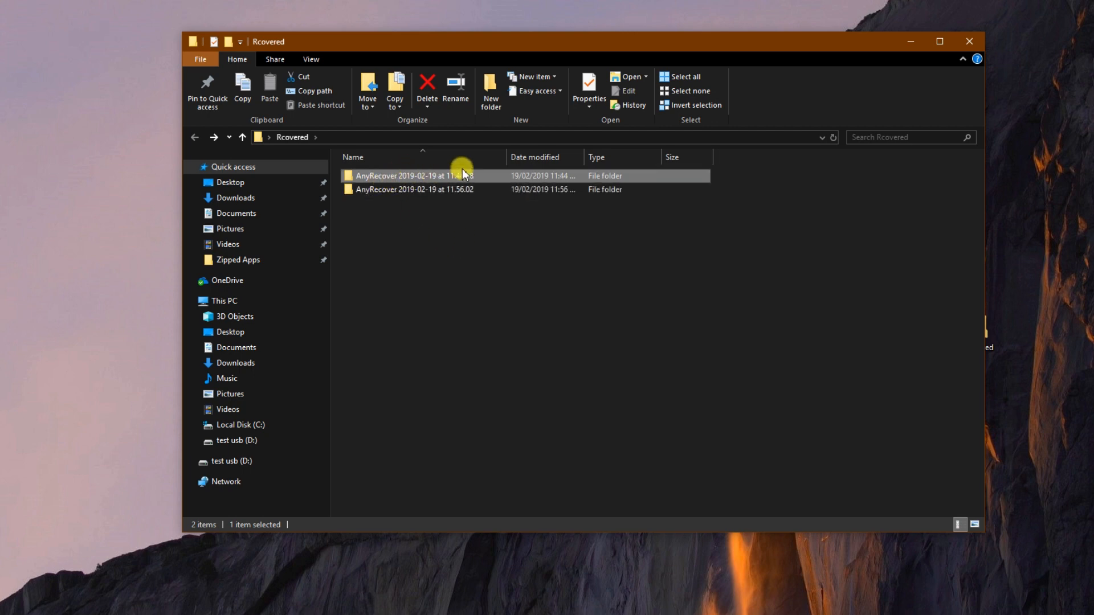
{"action": "double_click", "coordinate": [415, 175]}
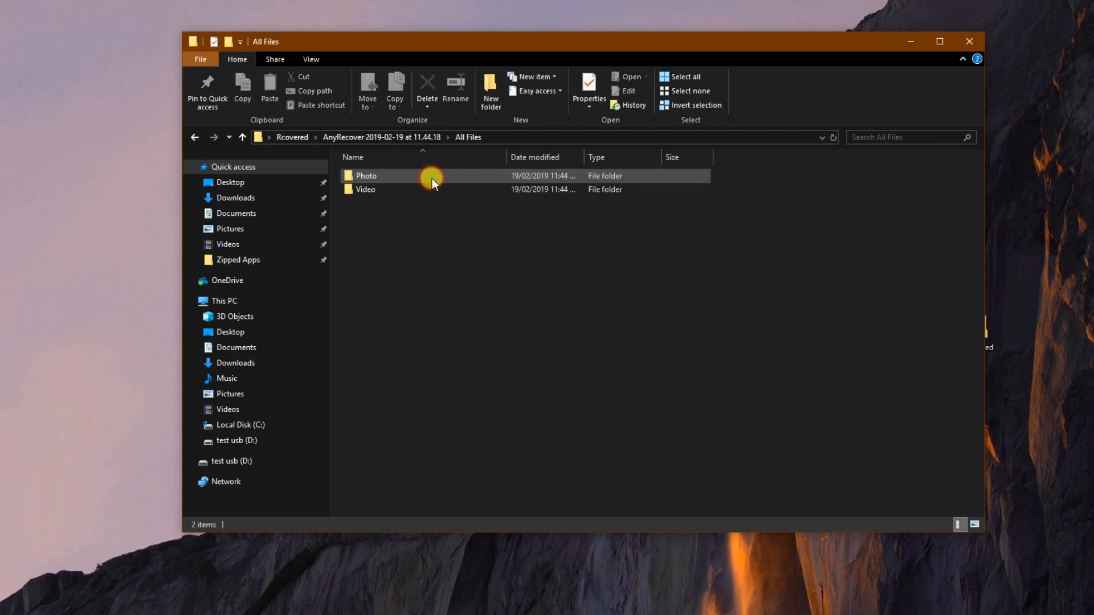
{"action": "double_click", "coordinate": [366, 178]}
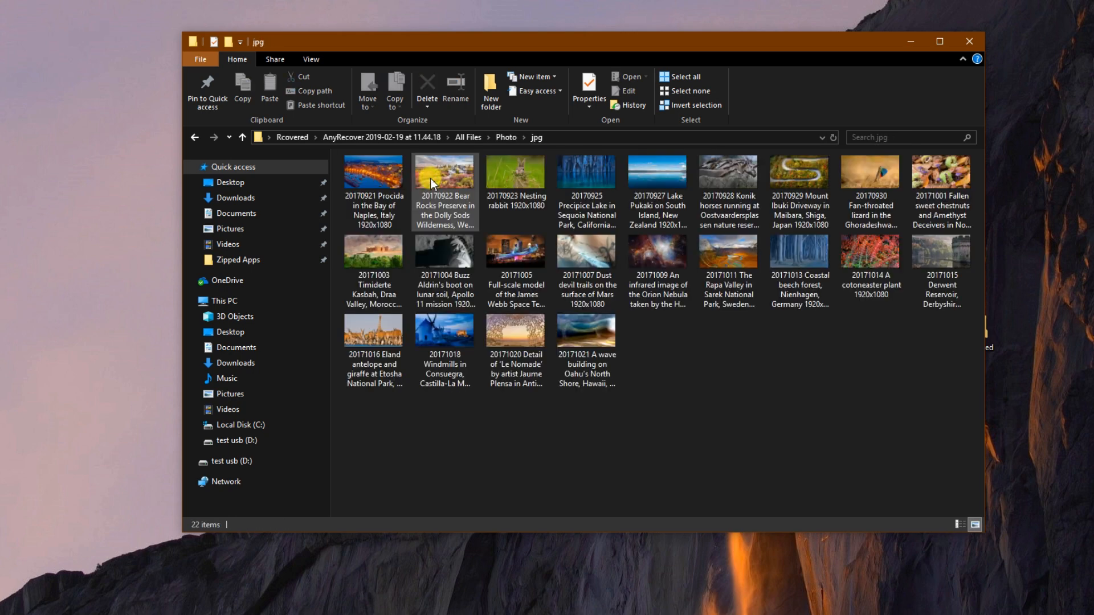
{"action": "left_click", "coordinate": [196, 136]}
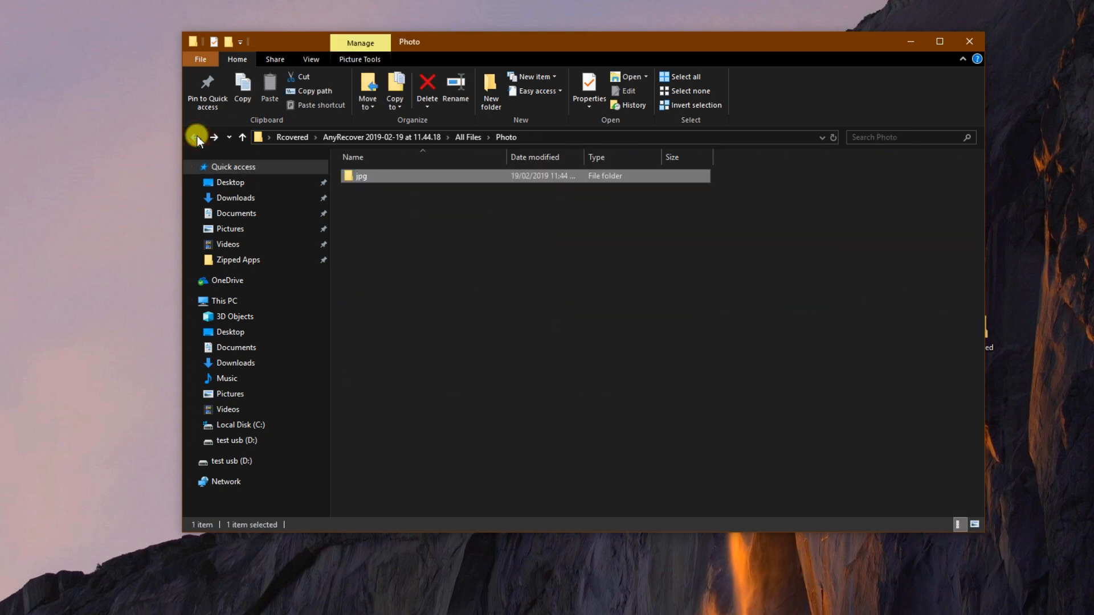
{"action": "left_click", "coordinate": [214, 137]}
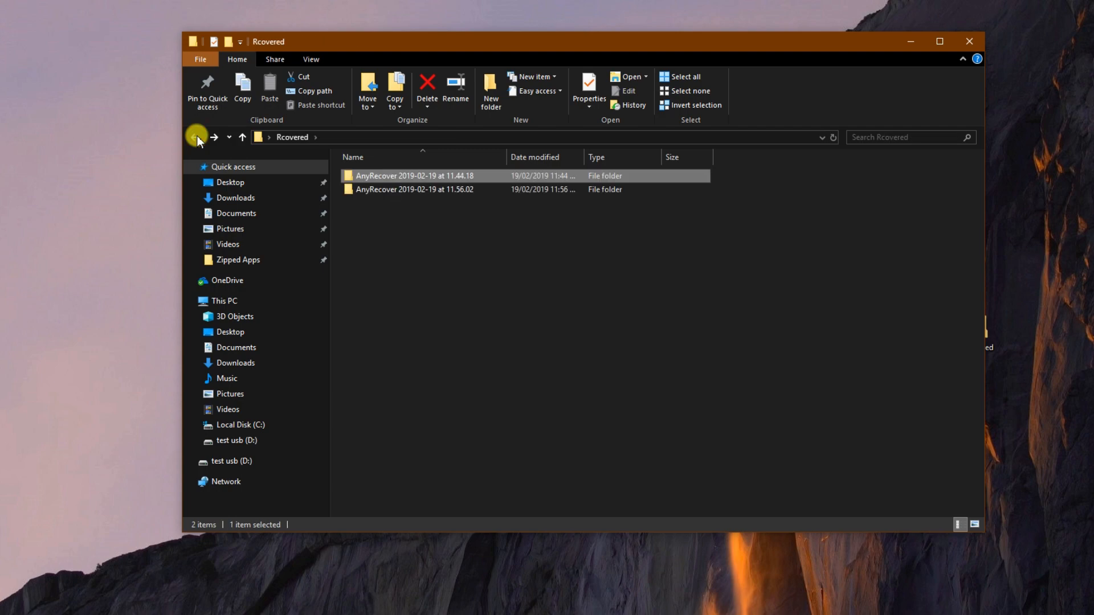